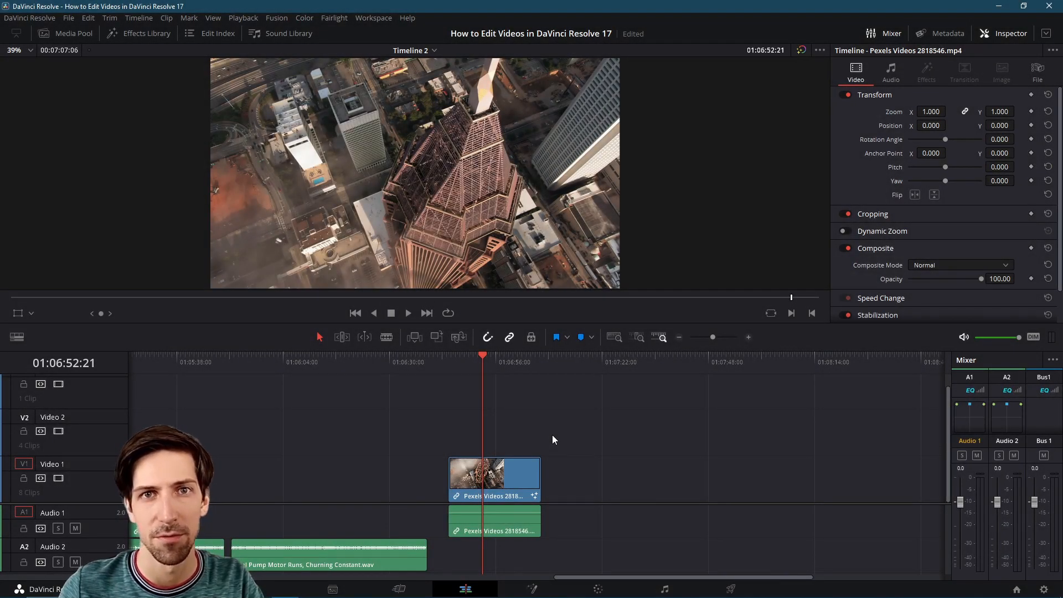
mouse_move(538, 418)
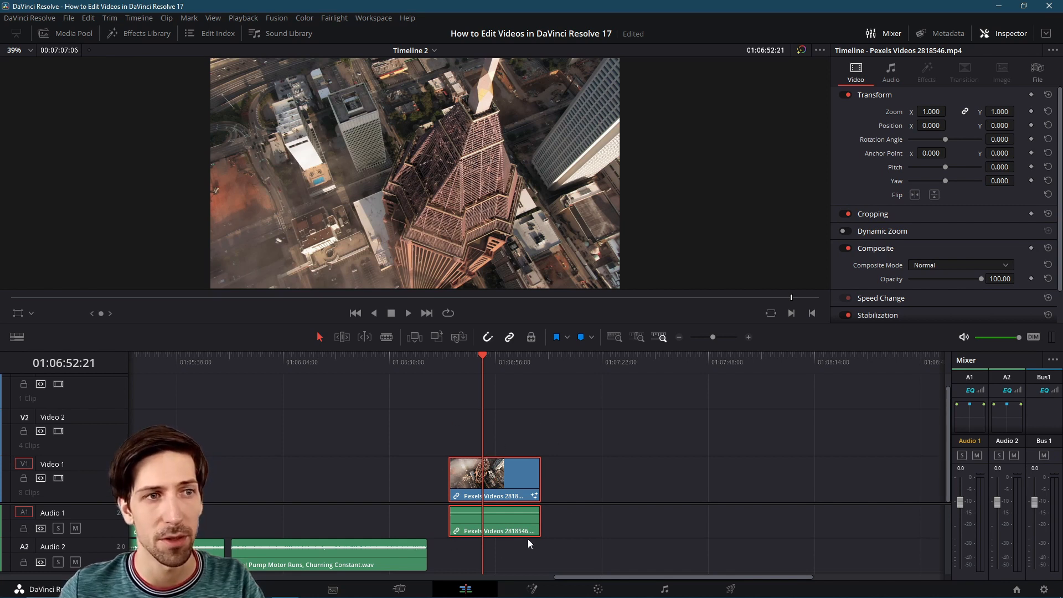
mouse_move(539, 453)
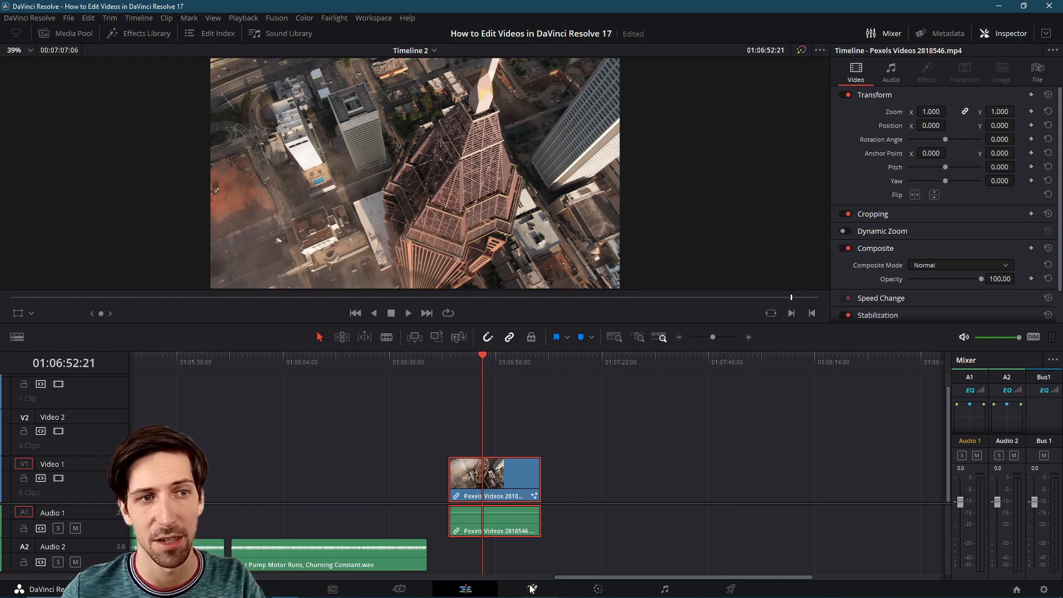
mouse_move(531, 588)
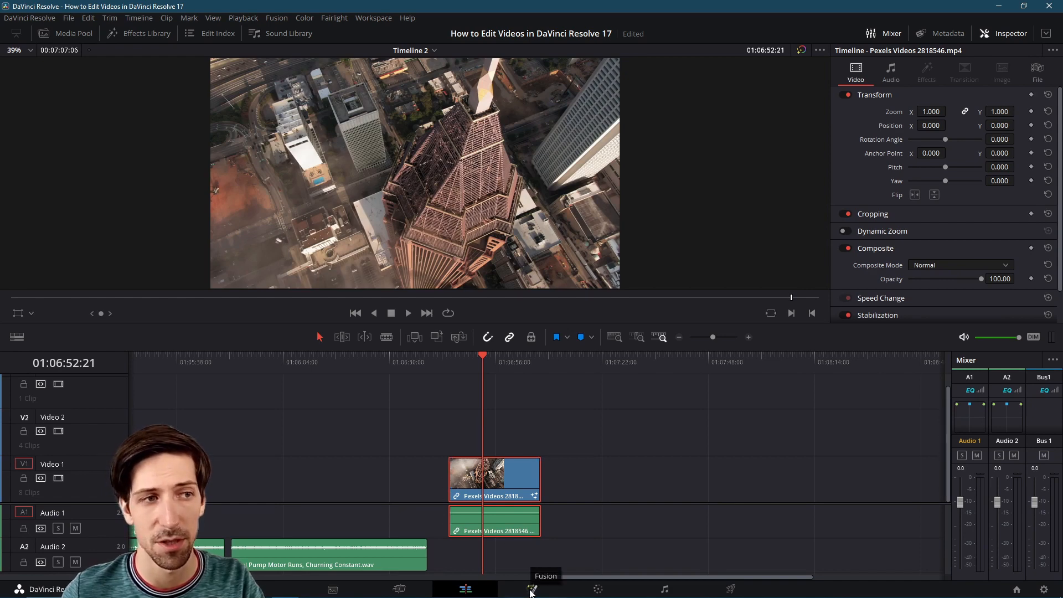
- Open the aerial clip on the Fusion page, then select and reposition the MediaIn1 and MediaOut1 nodes
click(531, 588)
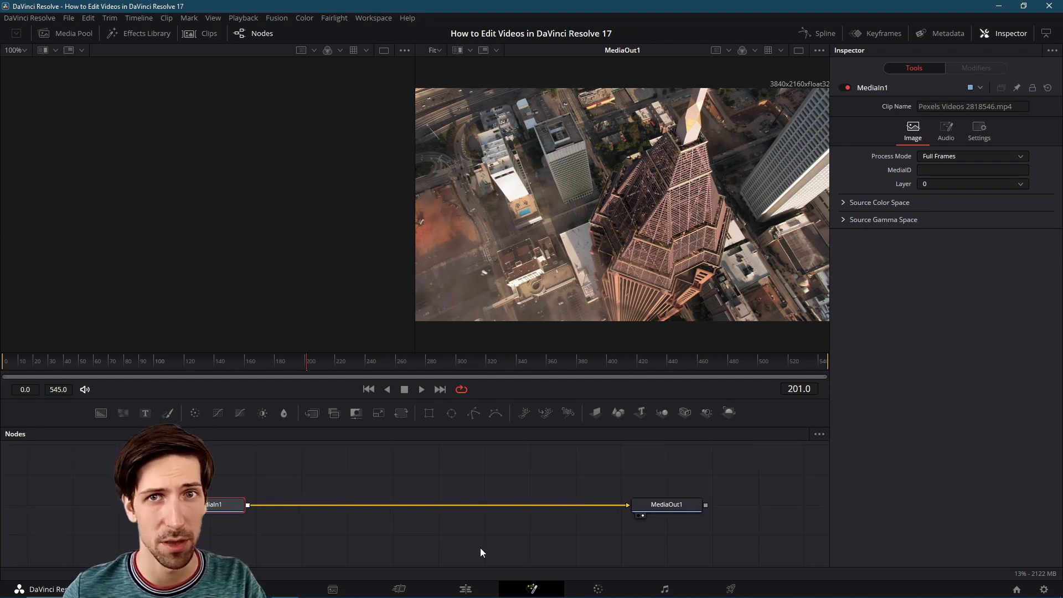
mouse_move(250, 485)
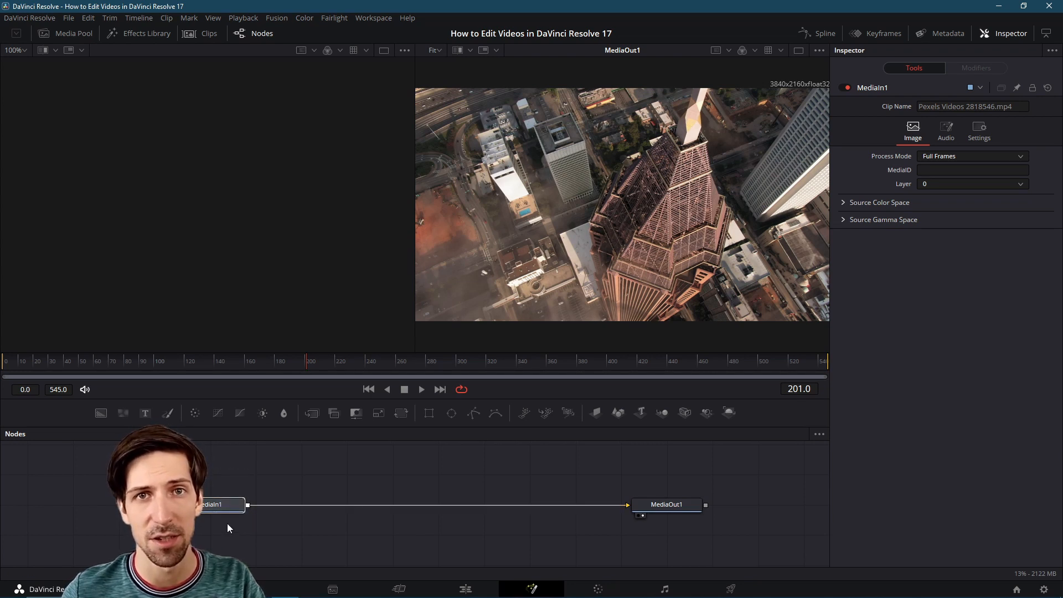
click(666, 504)
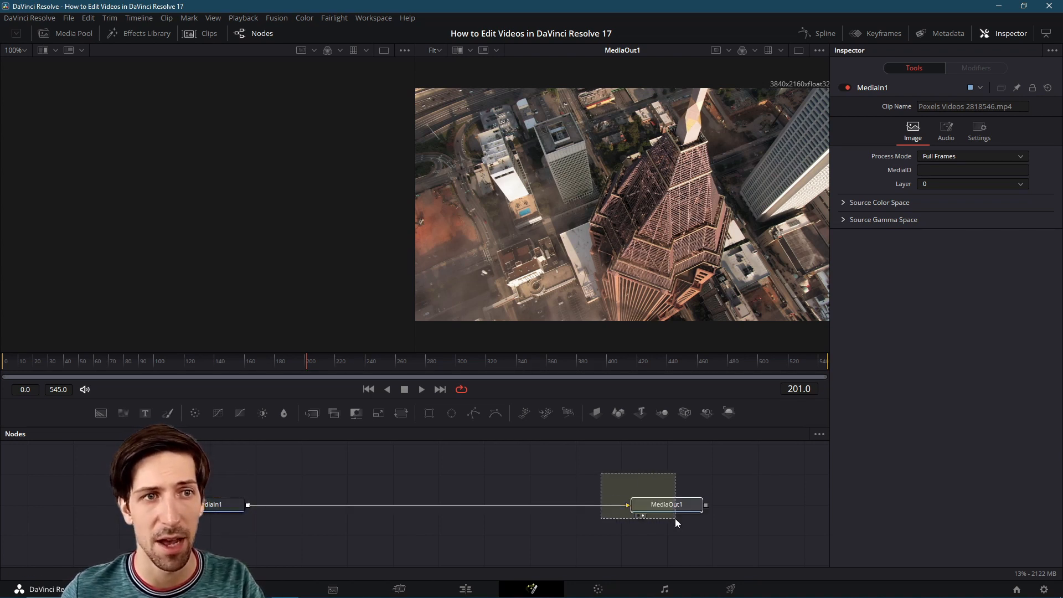
click(666, 504)
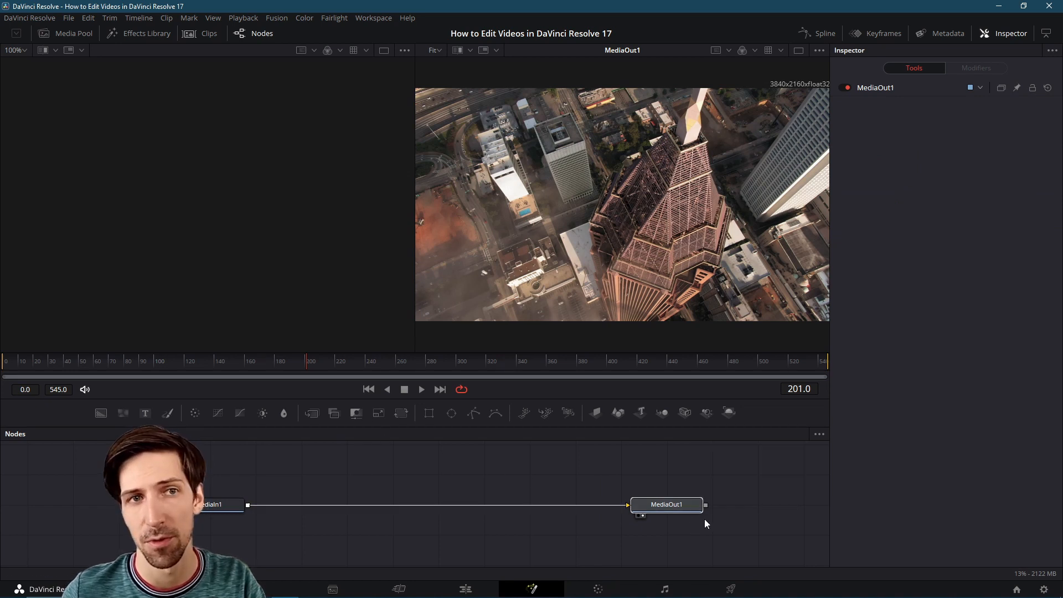
click(667, 504)
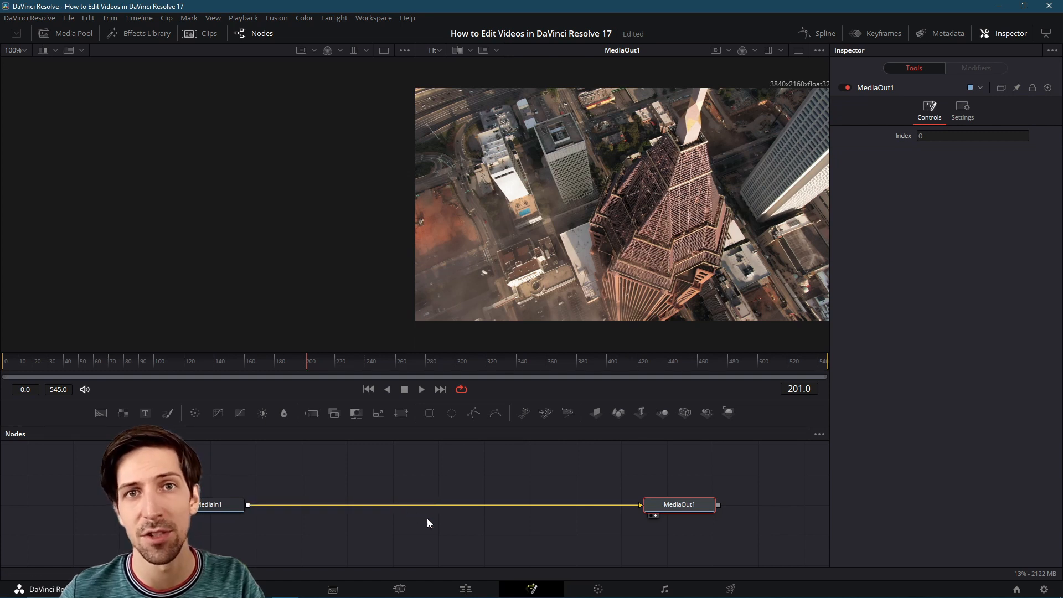
mouse_move(398, 500)
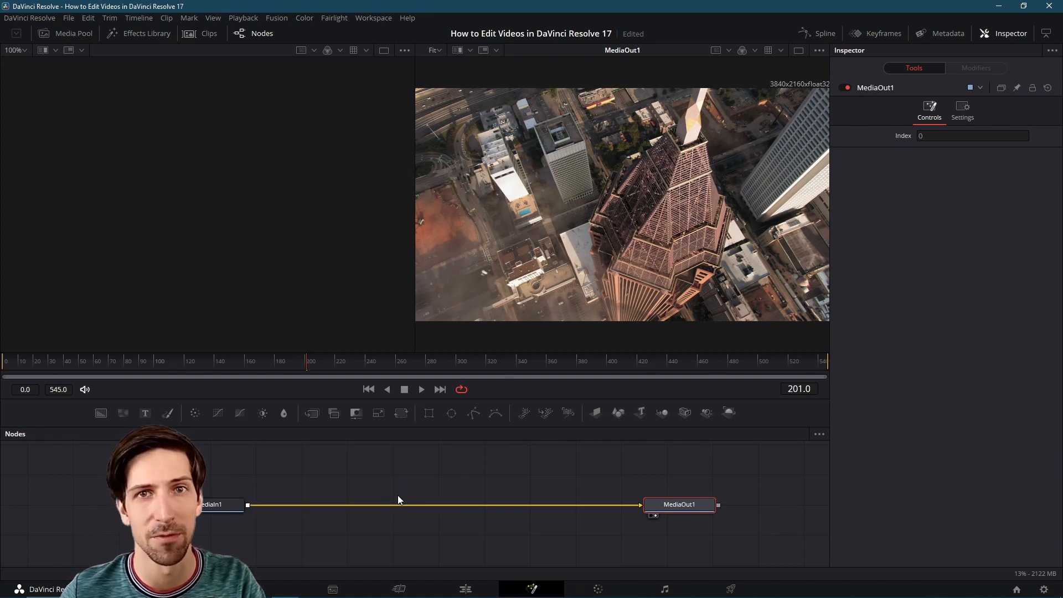
mouse_move(390, 505)
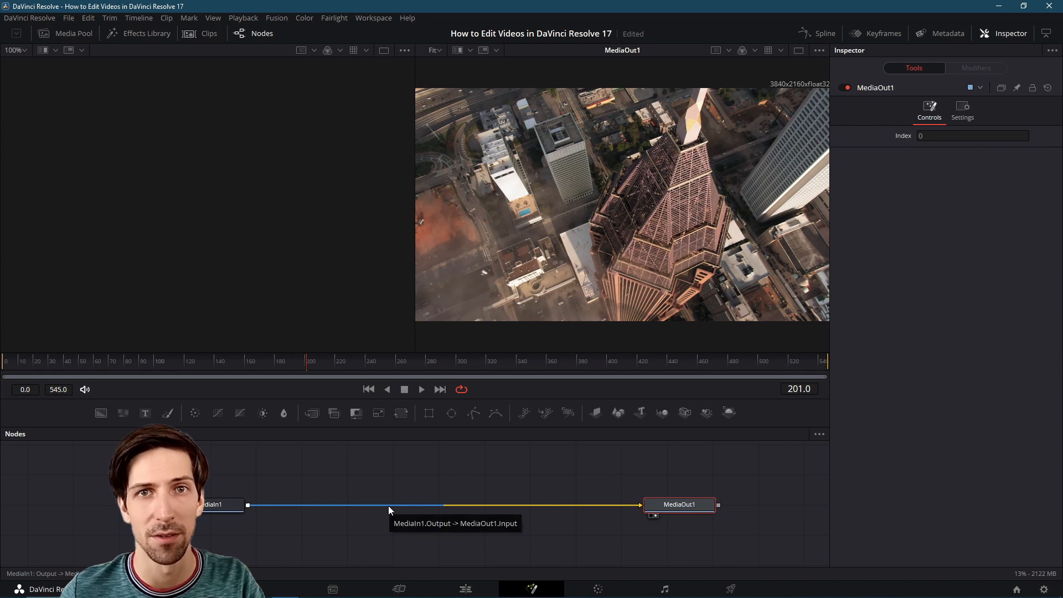
click(215, 504)
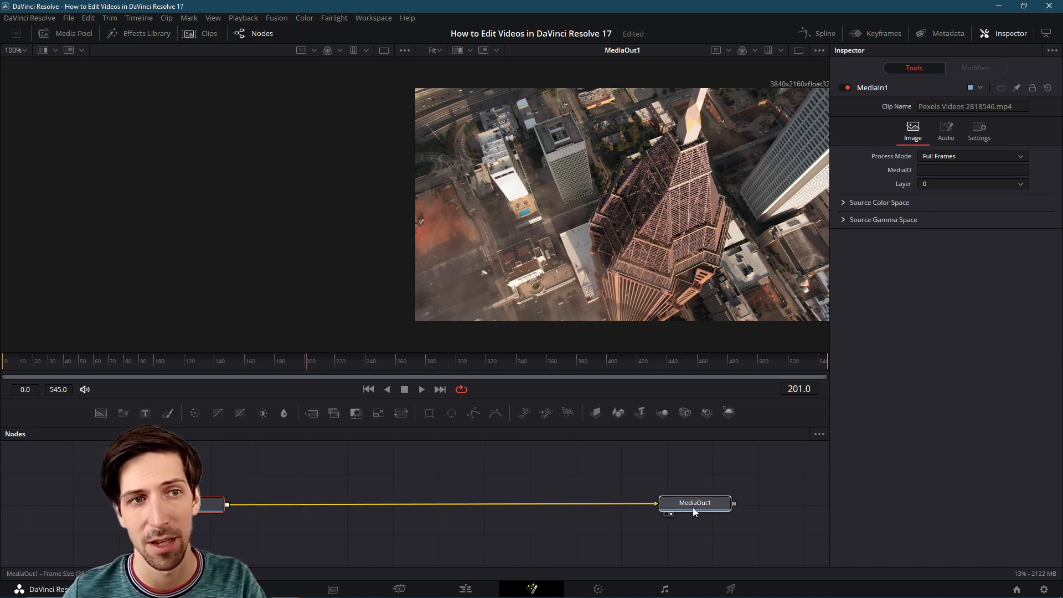
click(694, 502)
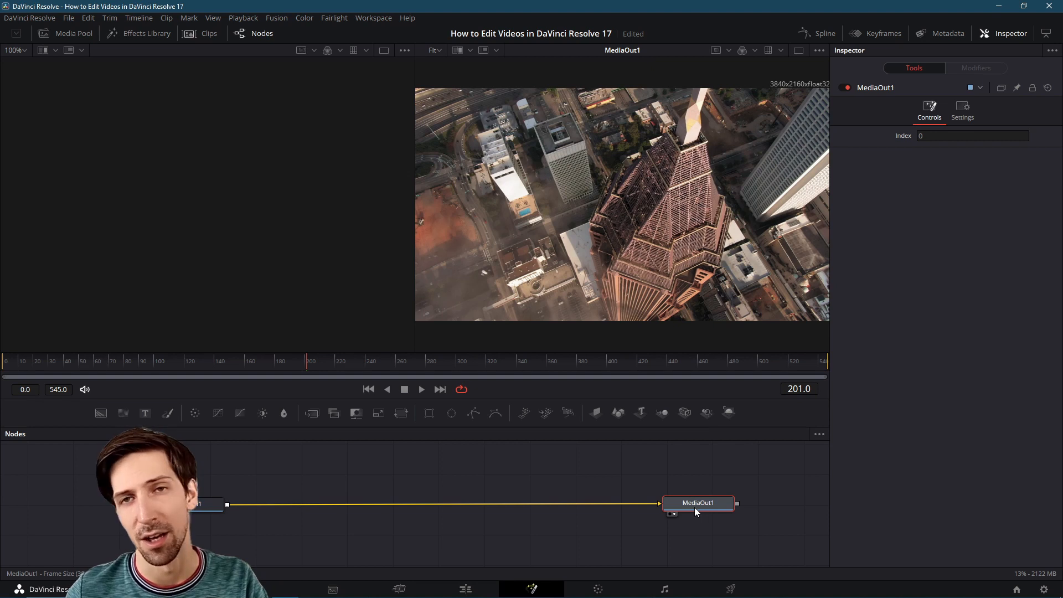
click(205, 504)
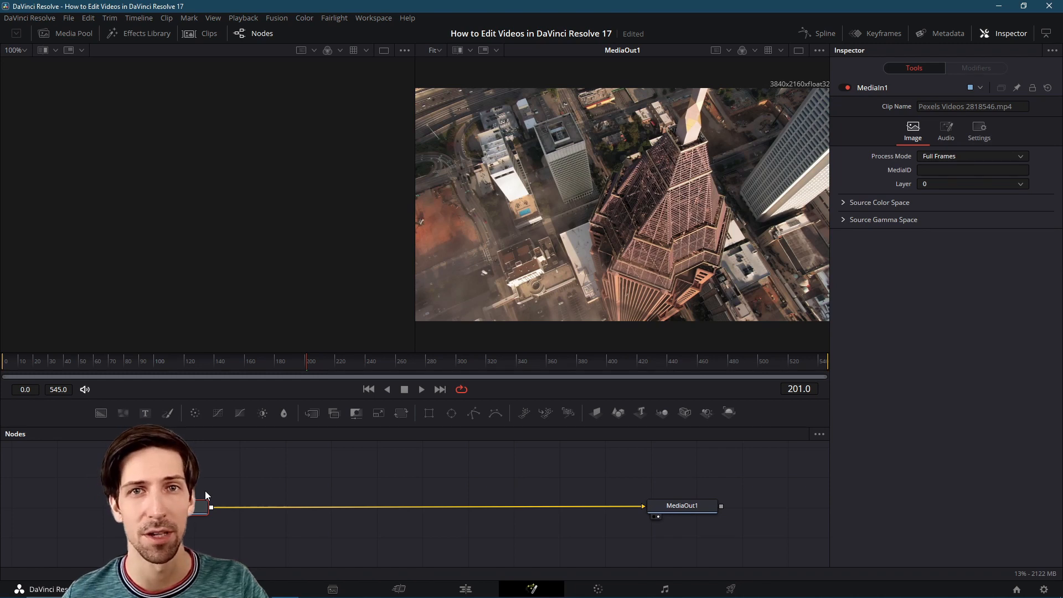
mouse_move(565, 313)
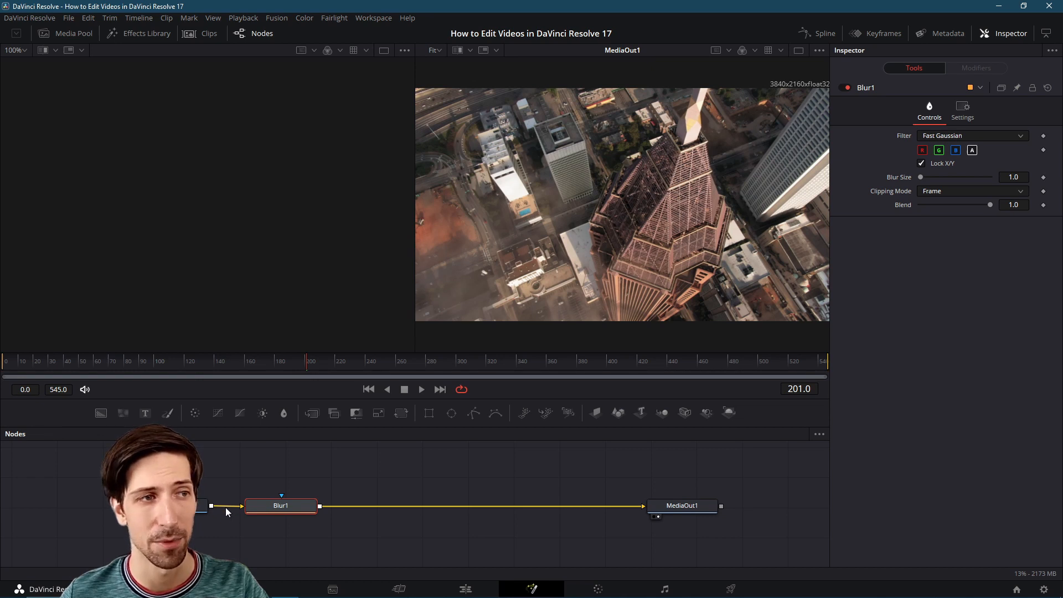
mouse_move(356, 507)
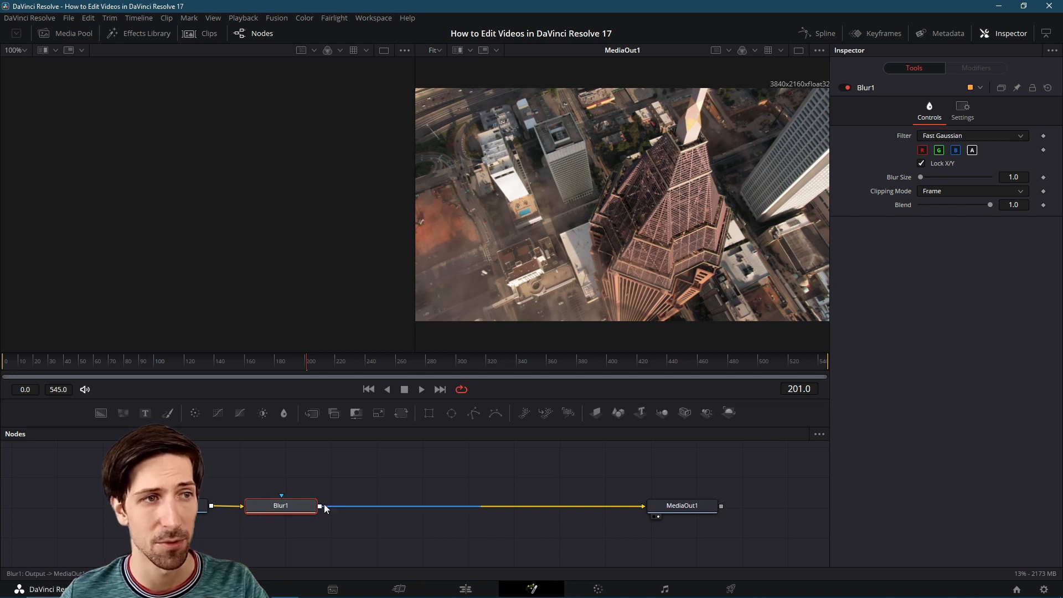
- Drop a Blur tool onto the MediaIn1-to-MediaOut1 link, creating Blur1
click(682, 505)
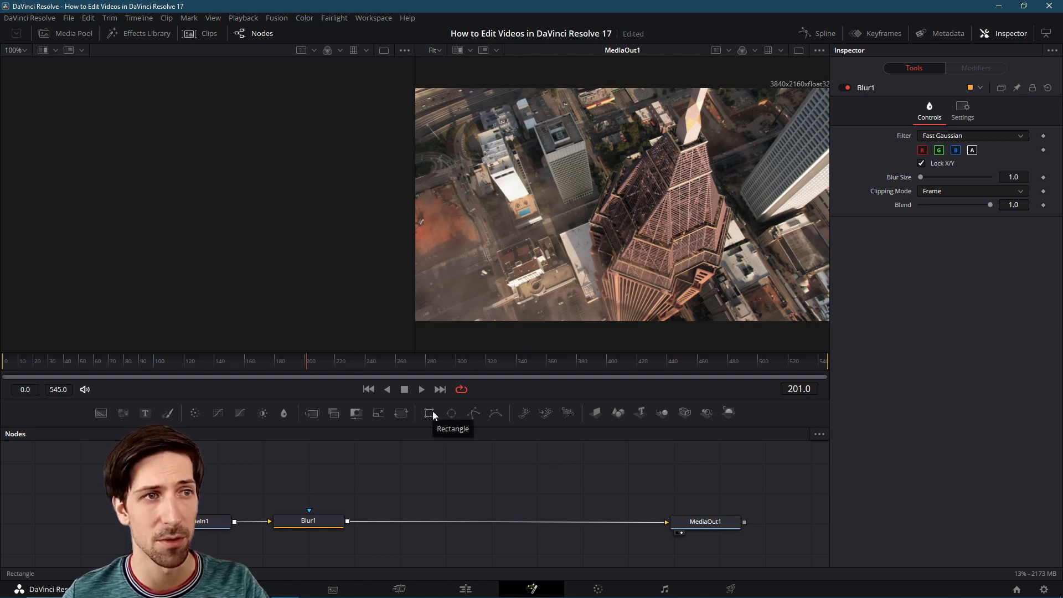
mouse_move(450, 413)
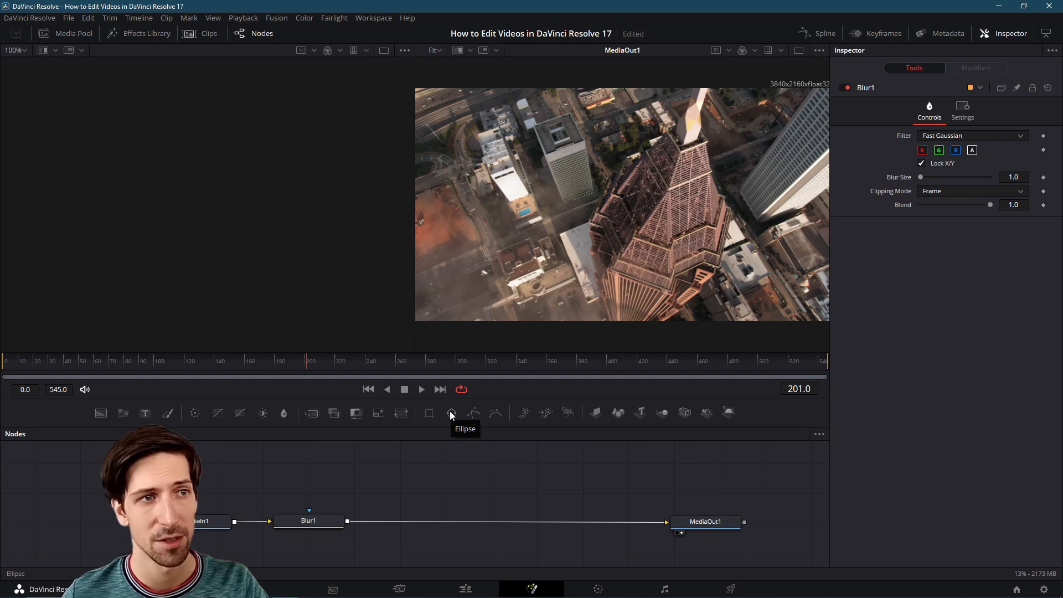
- Create an unconnected Ellipse1 mask node from the Fusion toolbar
click(450, 413)
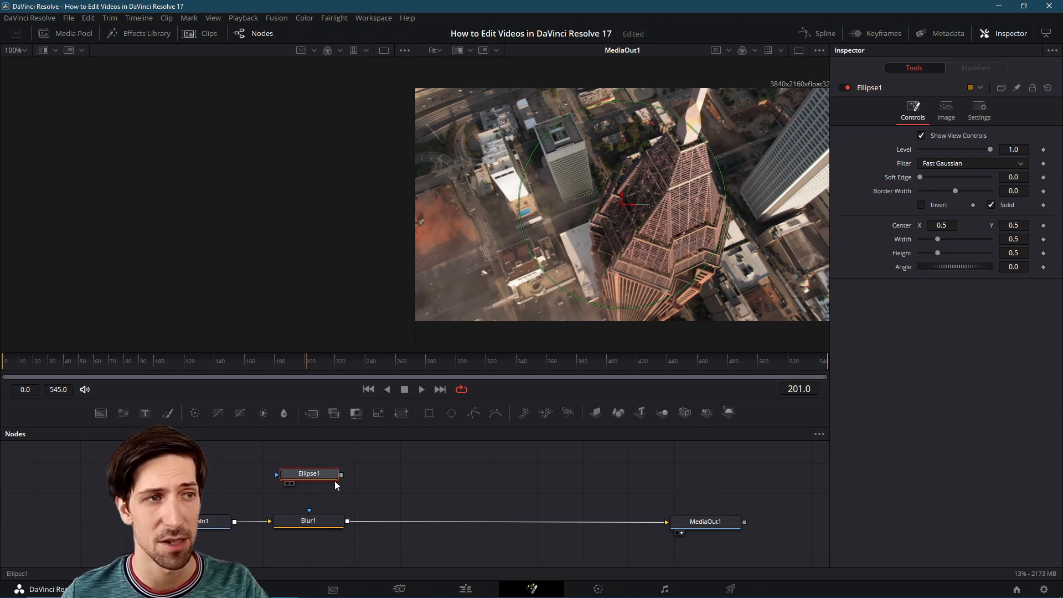
mouse_move(310, 481)
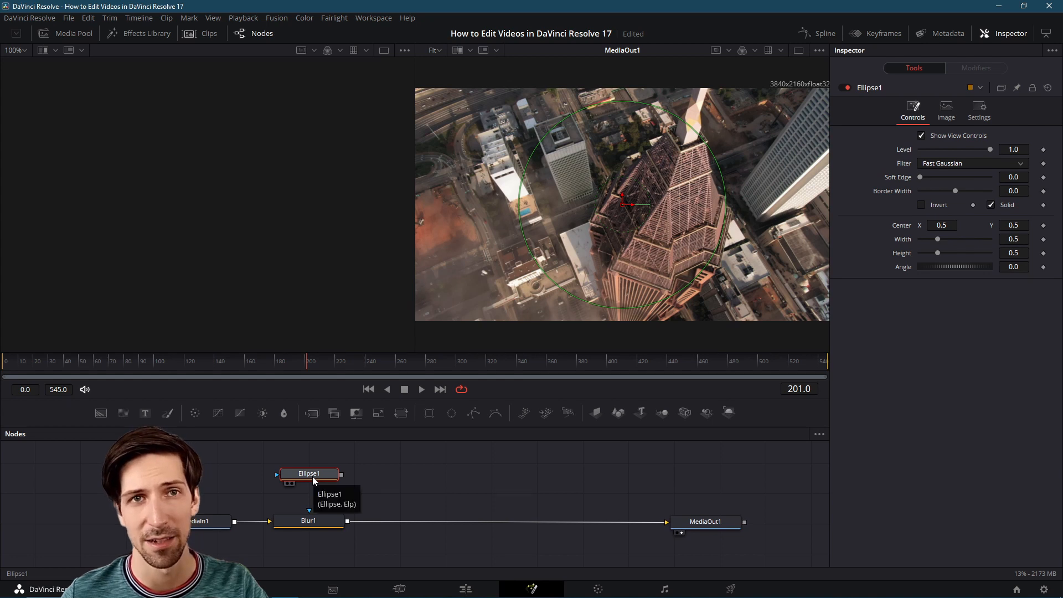
mouse_move(364, 491)
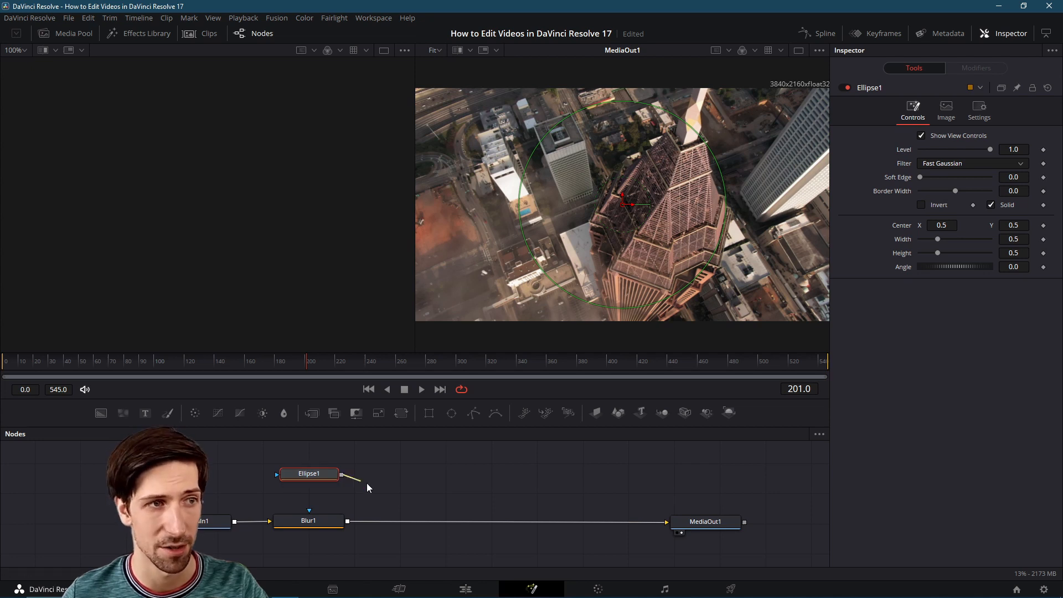
- Wire Ellipse1 into Blur1's mask input and set Blur Size to about 20.5
drag(341, 473, 309, 512)
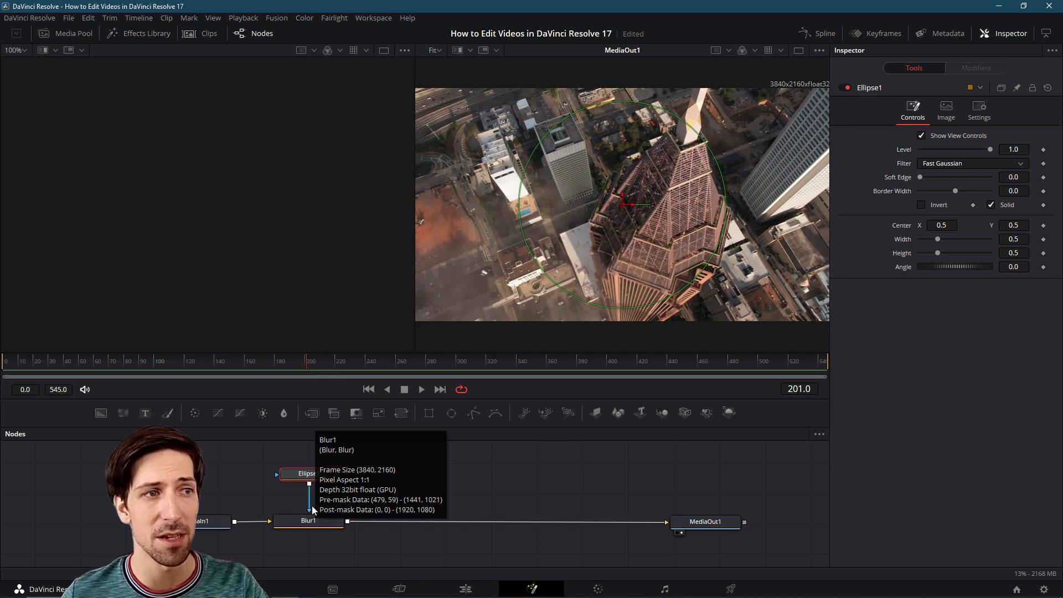
mouse_move(326, 507)
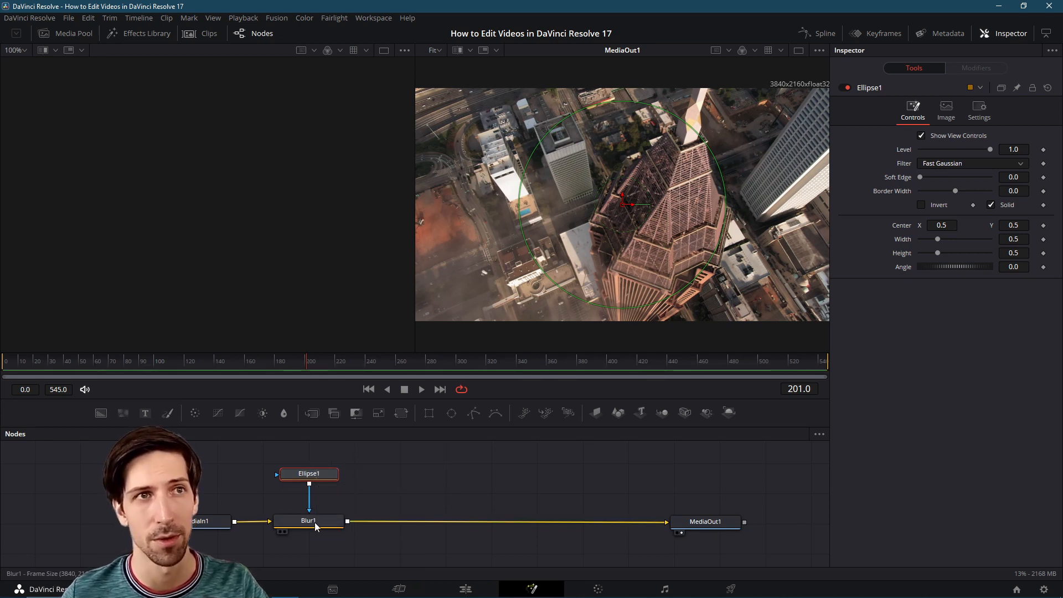
click(308, 520)
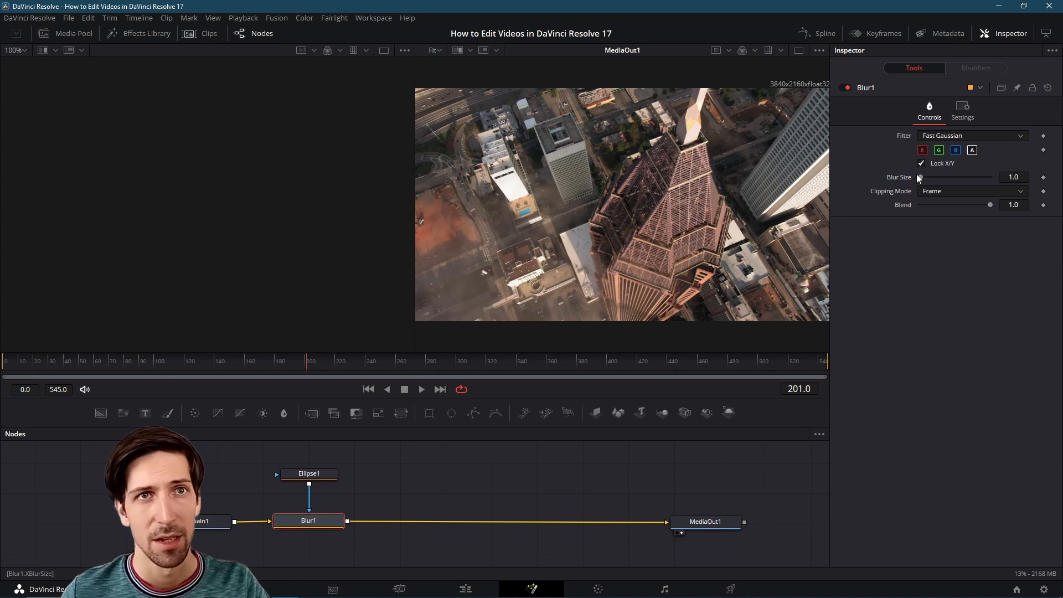
drag(920, 177, 924, 177)
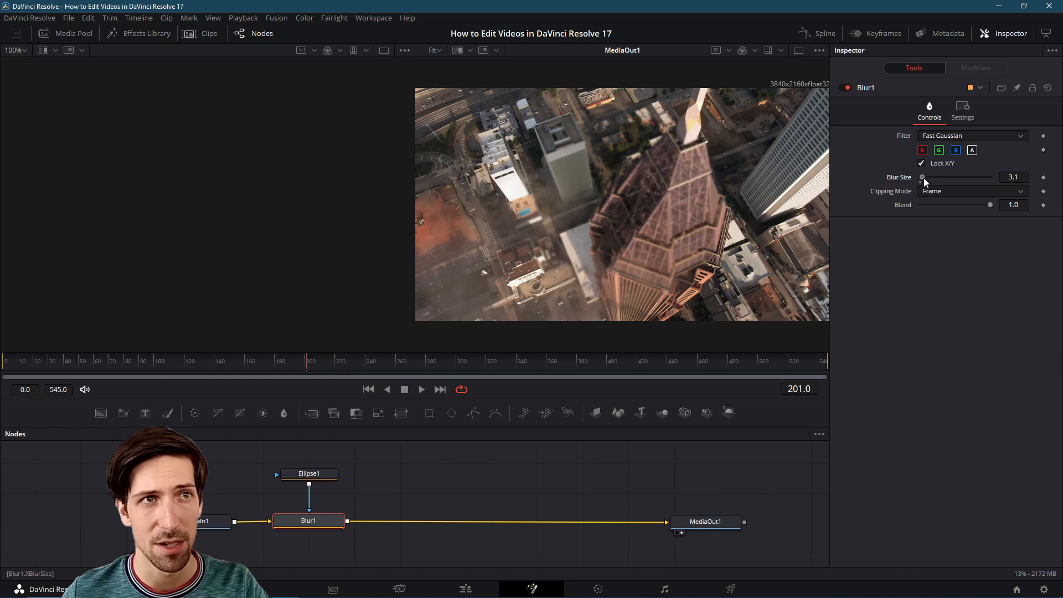
drag(922, 177, 936, 177)
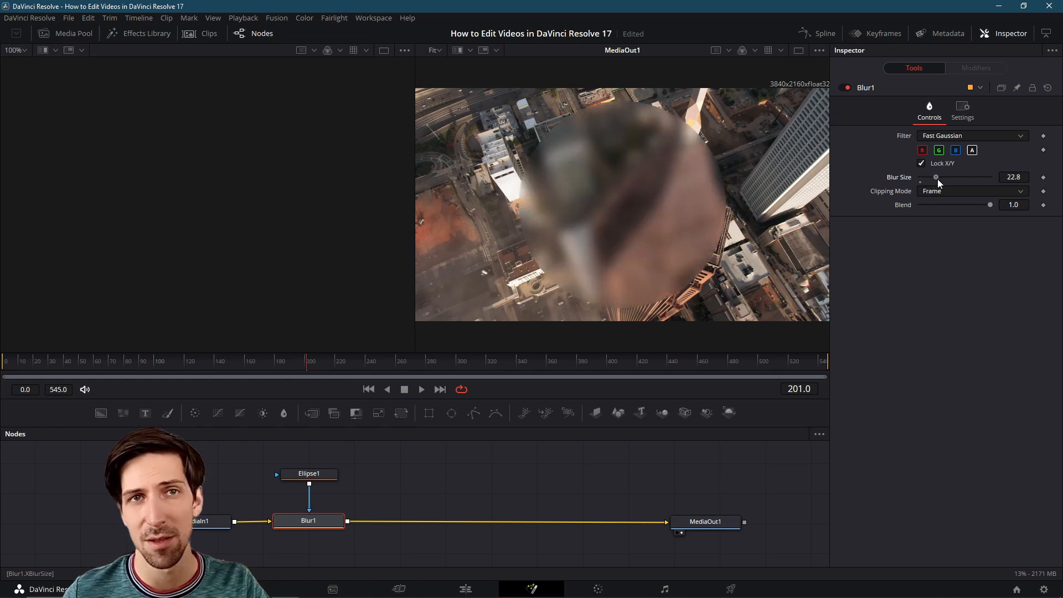
drag(936, 177, 934, 177)
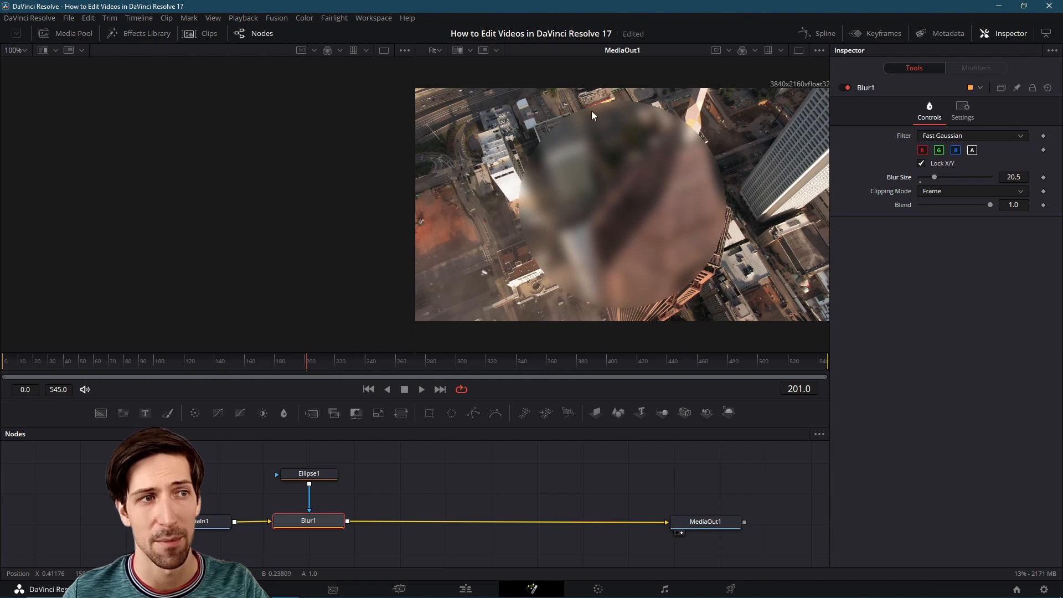
mouse_move(691, 254)
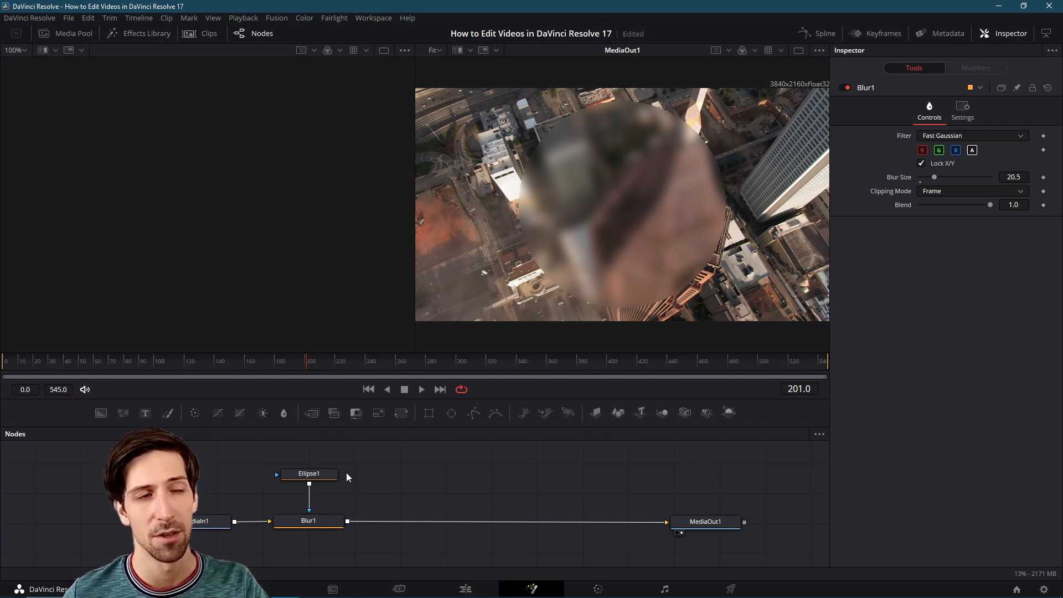
- At frame 0, drag Ellipse1's center off the left edge (Center X about -0.28)
click(309, 473)
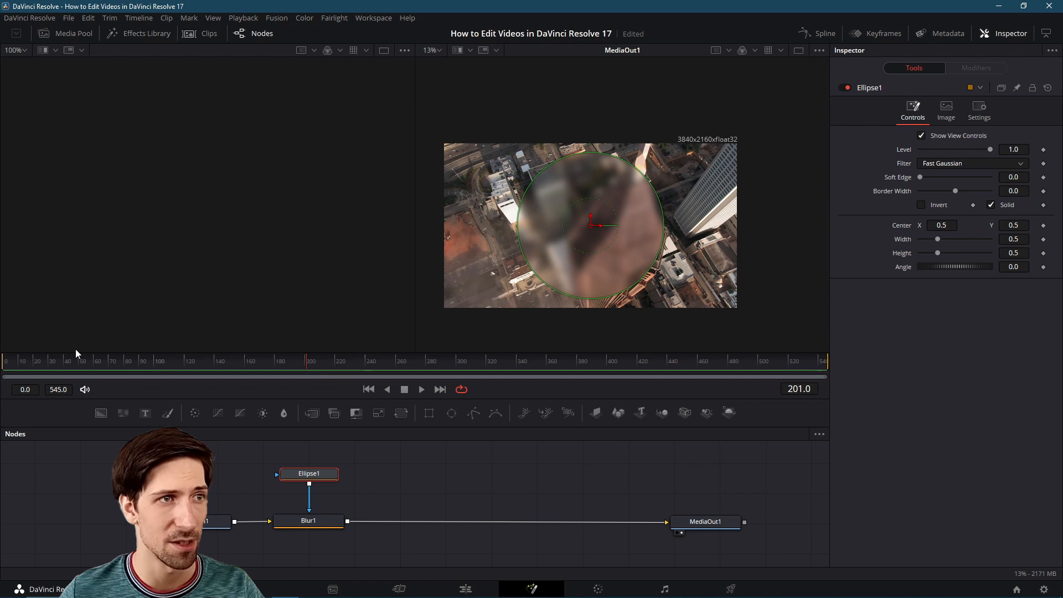
click(292, 359)
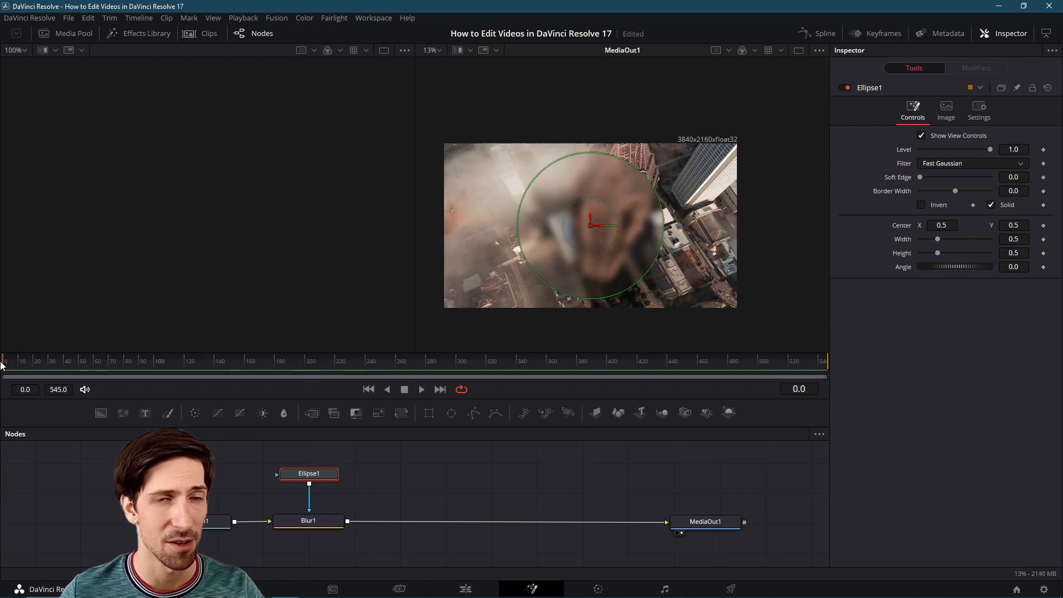
drag(595, 220, 610, 220)
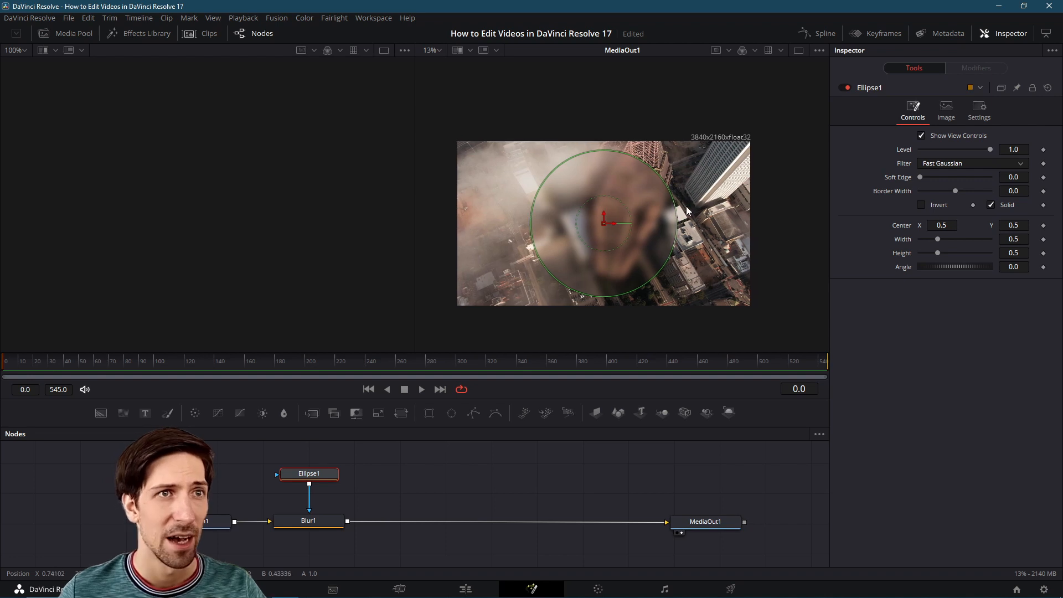
drag(602, 219, 617, 219)
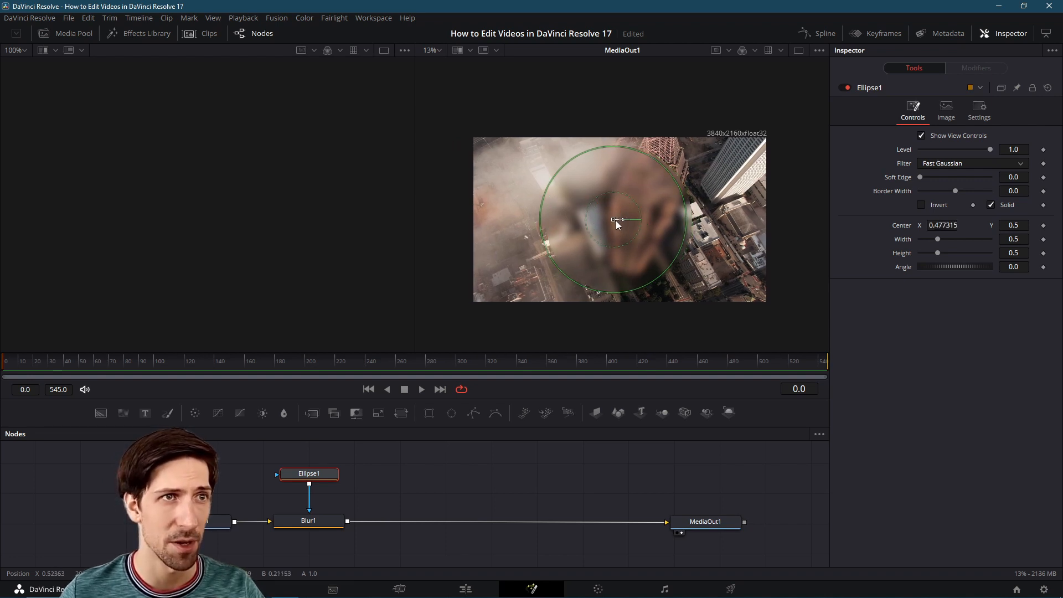
drag(613, 220, 400, 224)
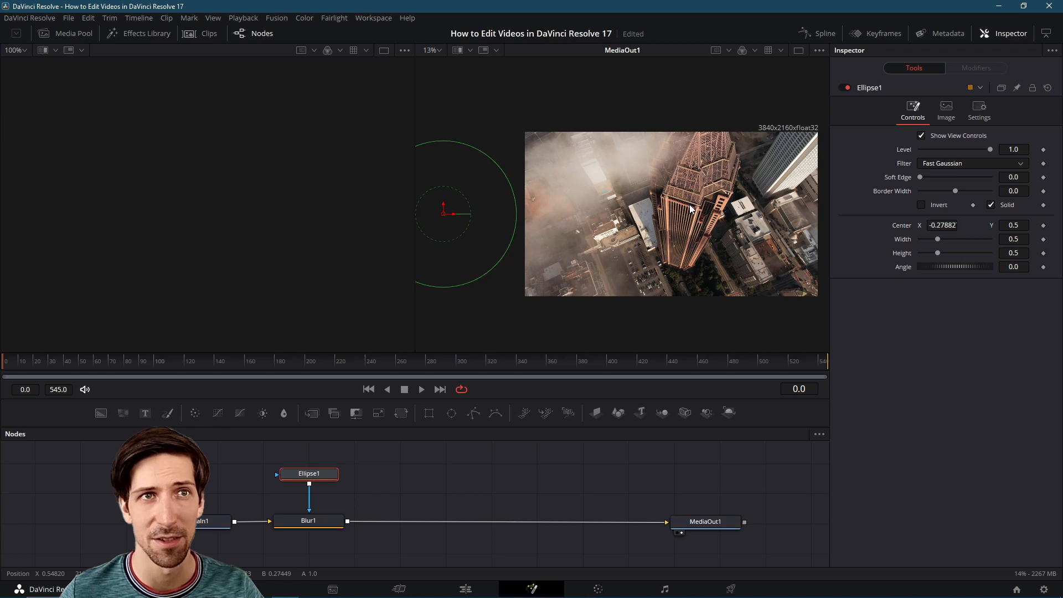
- Add a Center keyframe on Ellipse1 at frame 0
click(1044, 225)
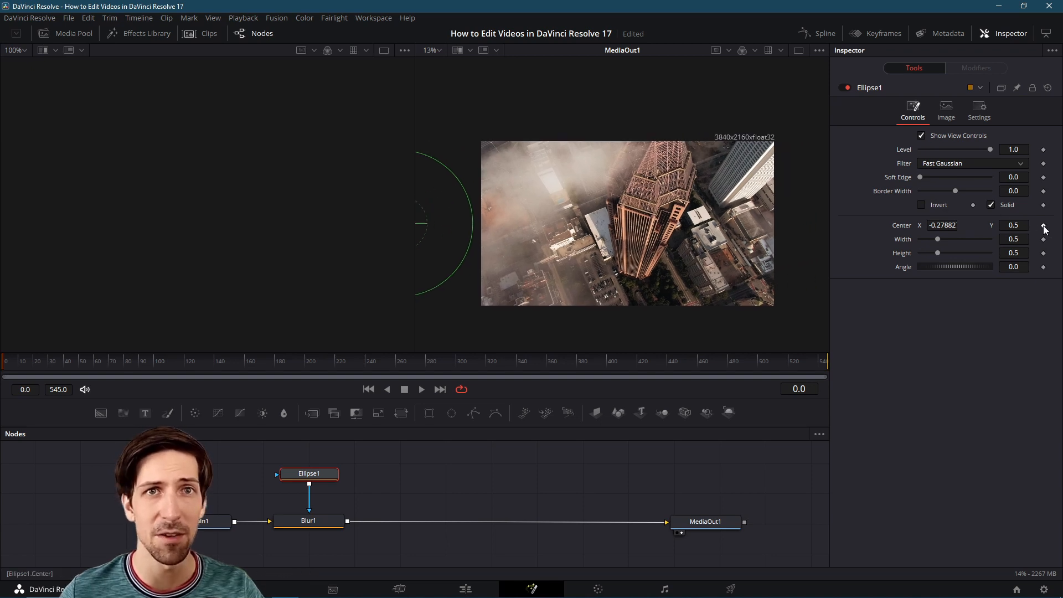
click(1043, 226)
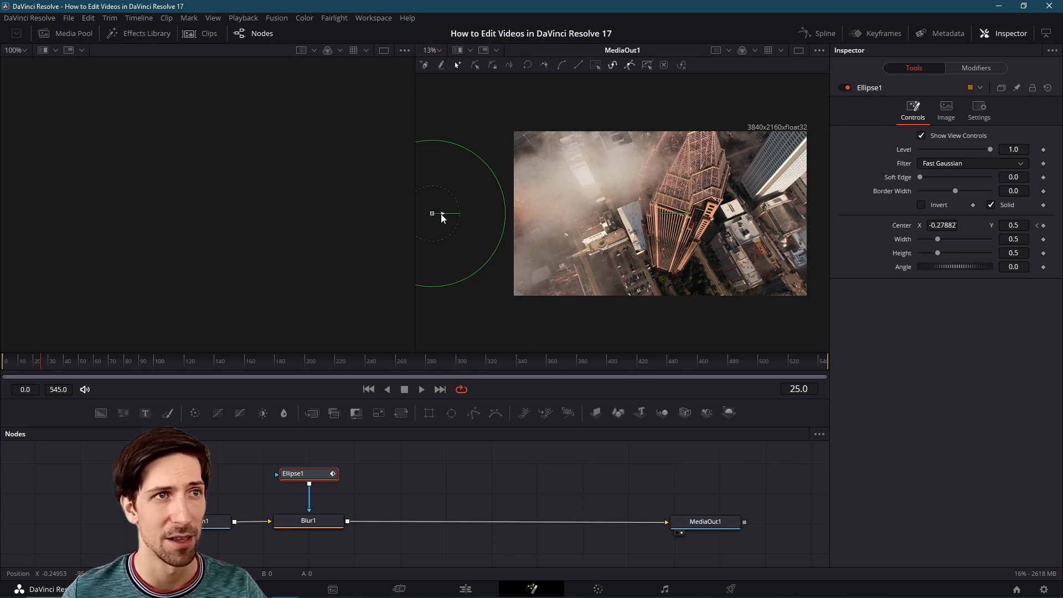
- At frame 25, drag the ellipse onto the building (Center X ~0.51), then play the animation
drag(431, 214, 449, 214)
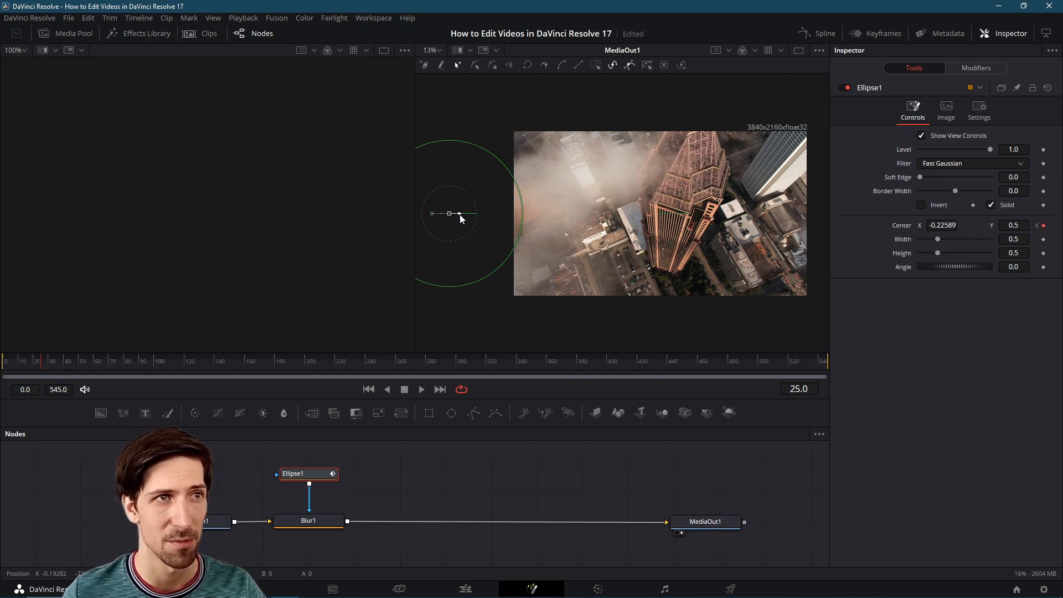
drag(449, 214, 664, 214)
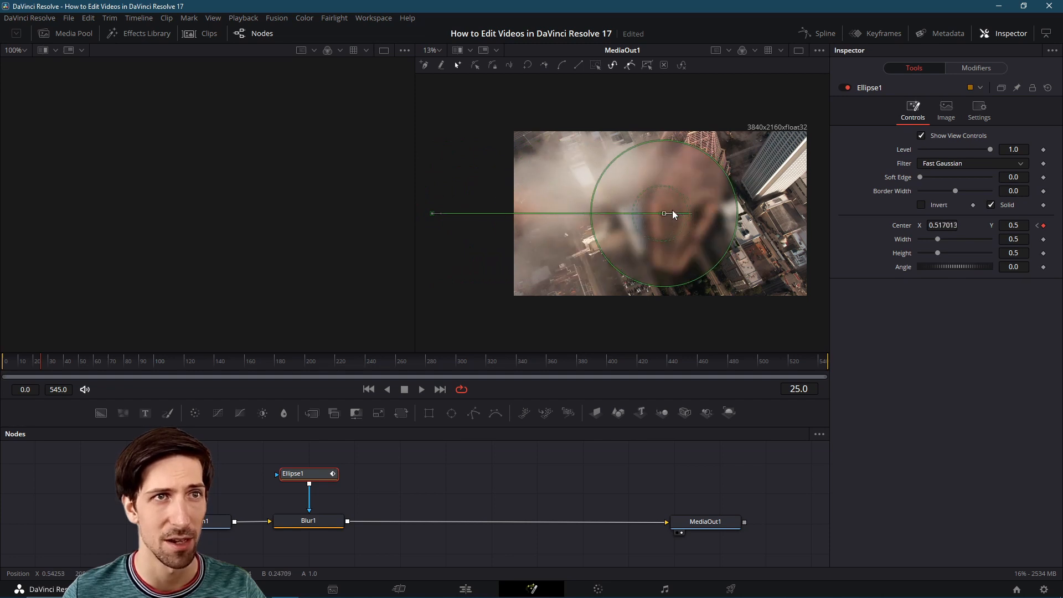
drag(670, 214, 662, 214)
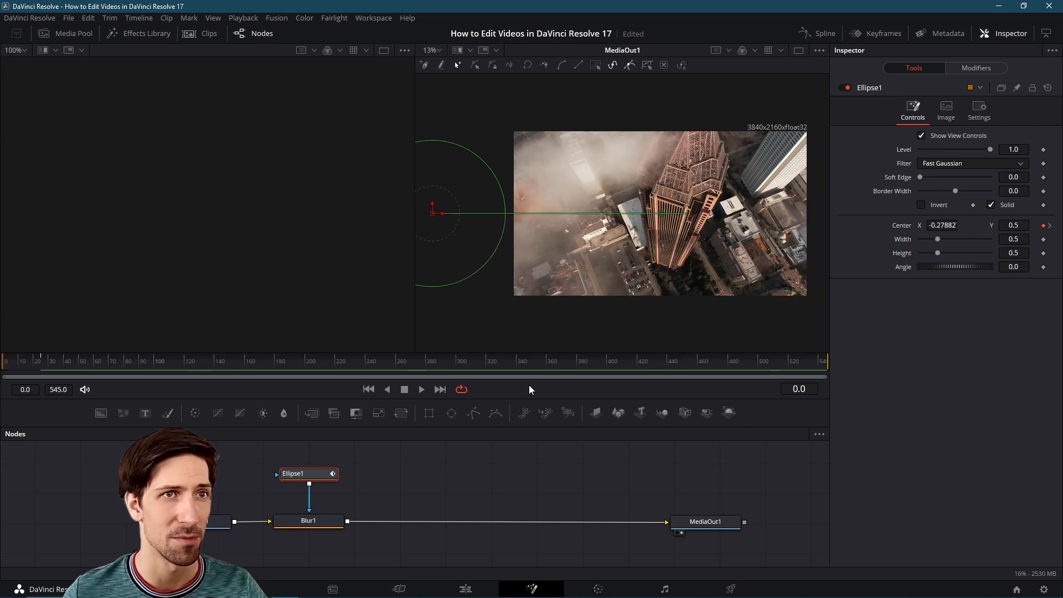
mouse_move(304, 322)
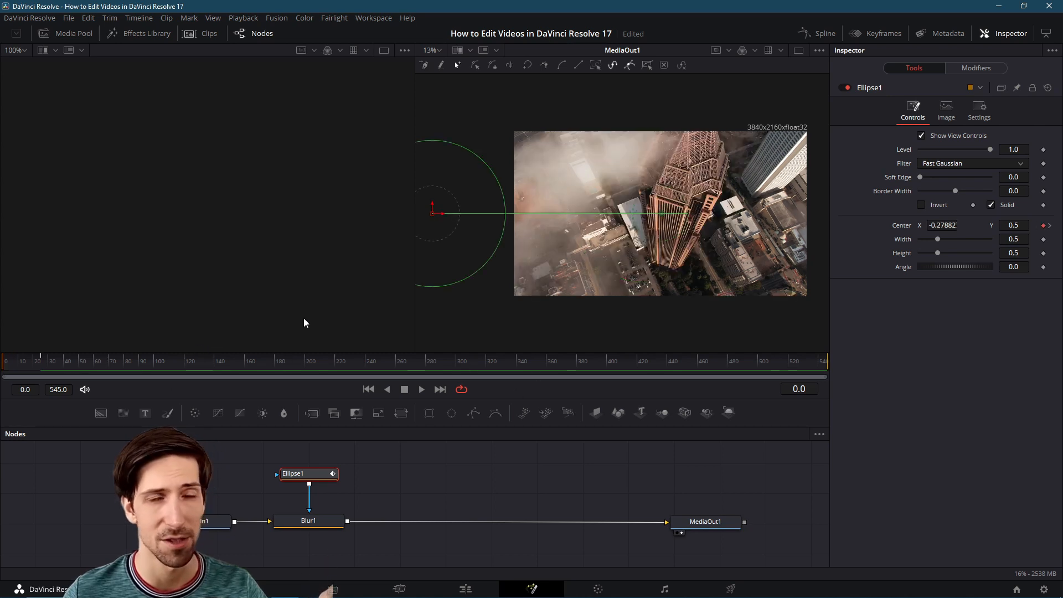
mouse_move(357, 391)
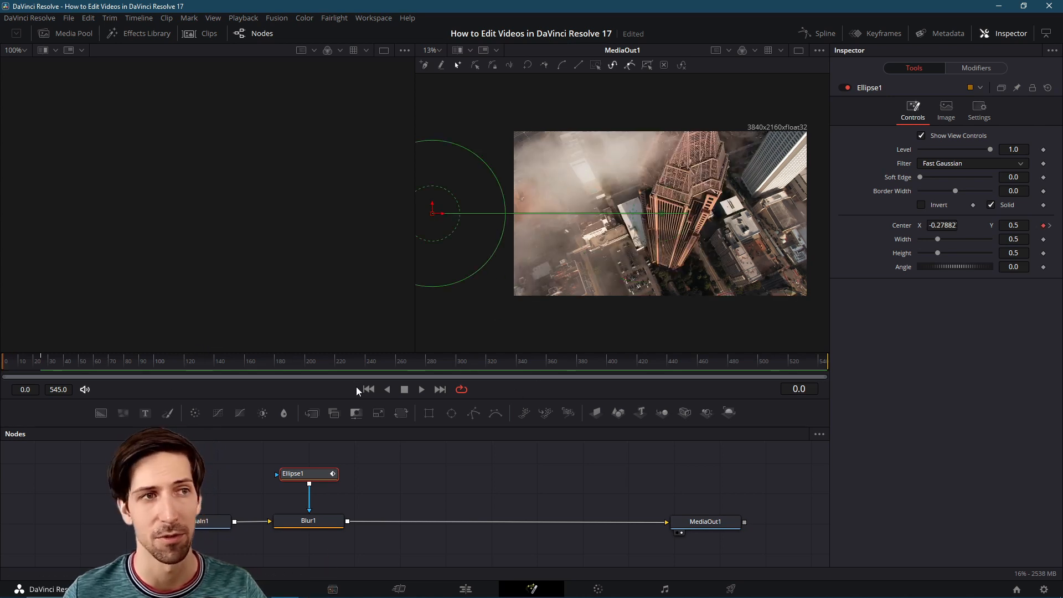
drag(439, 214, 446, 214)
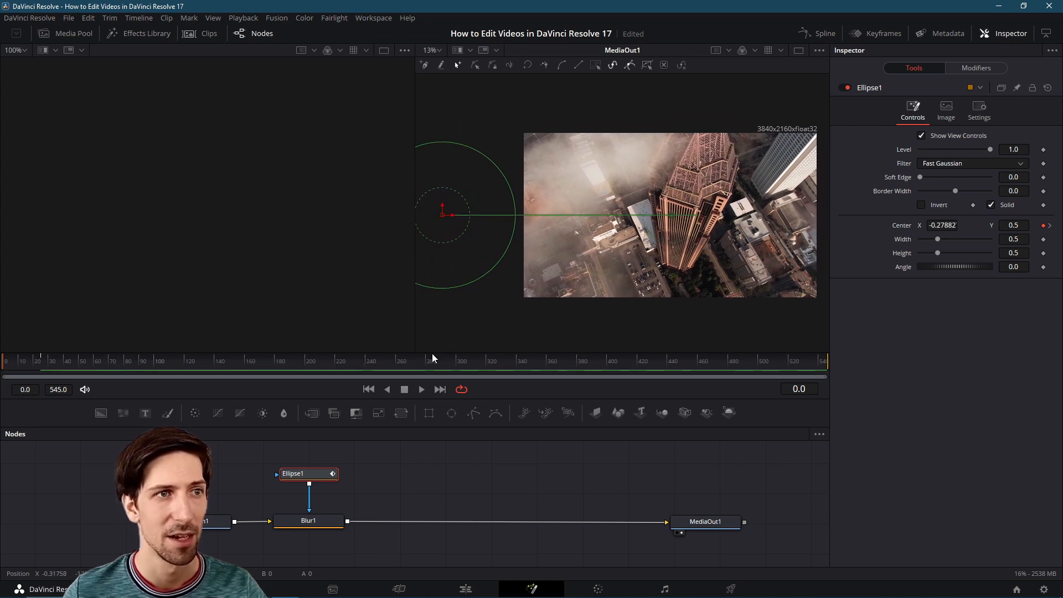
click(420, 388)
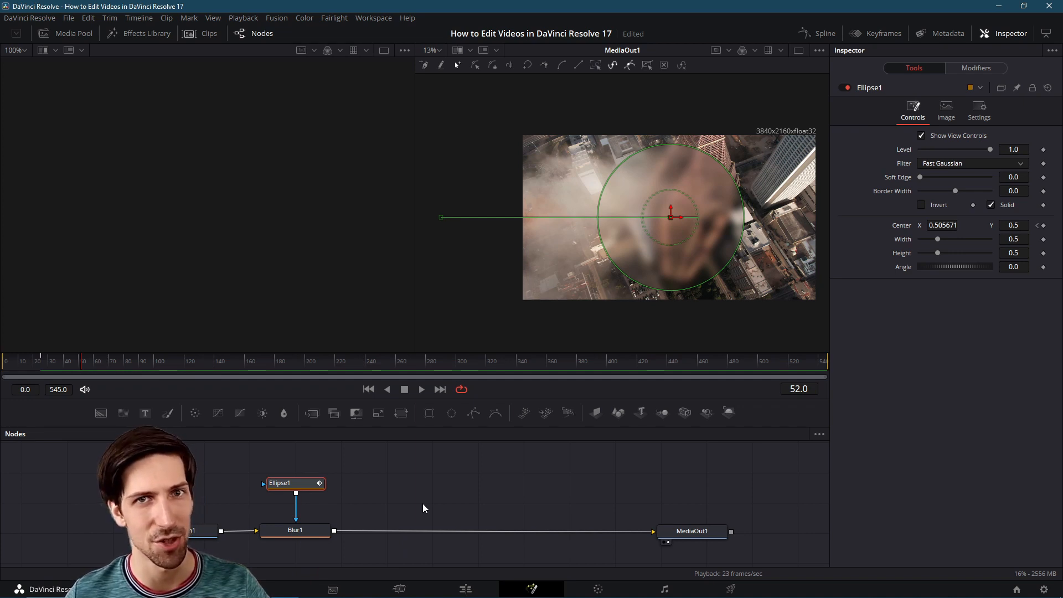
mouse_move(477, 508)
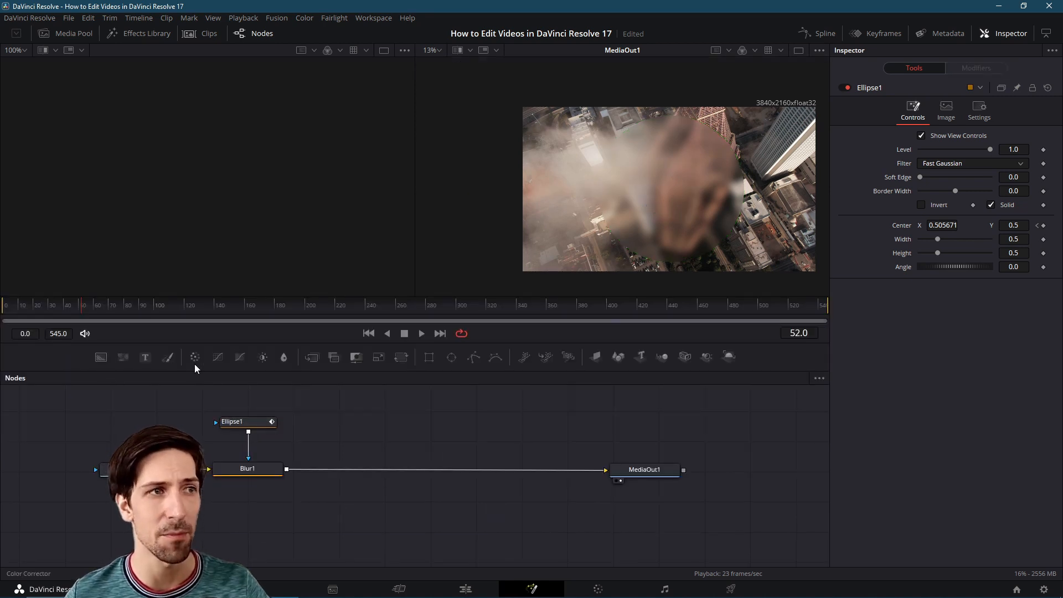
mouse_move(750, 368)
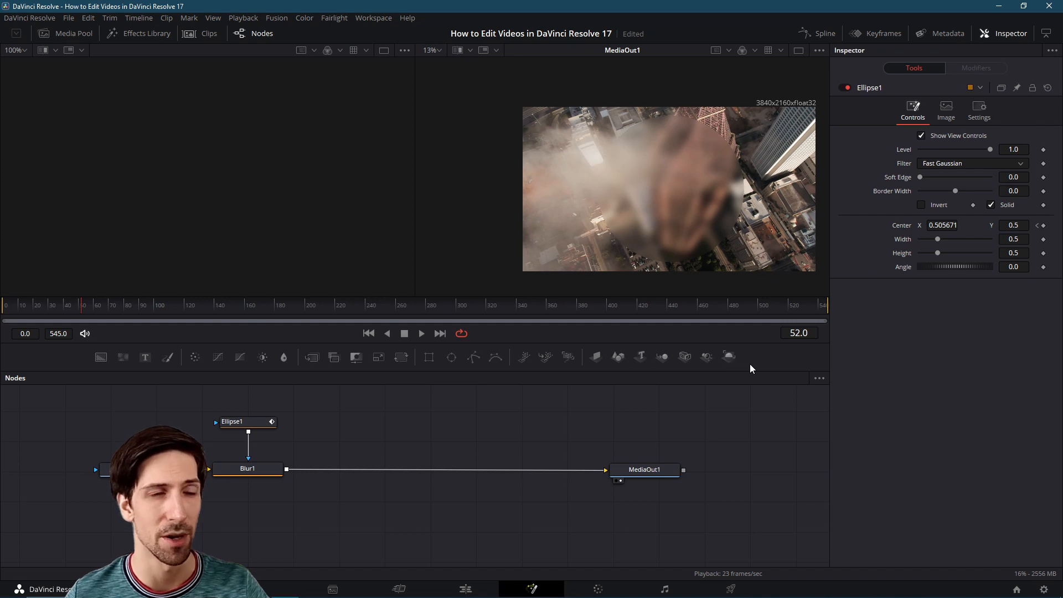
mouse_move(311, 495)
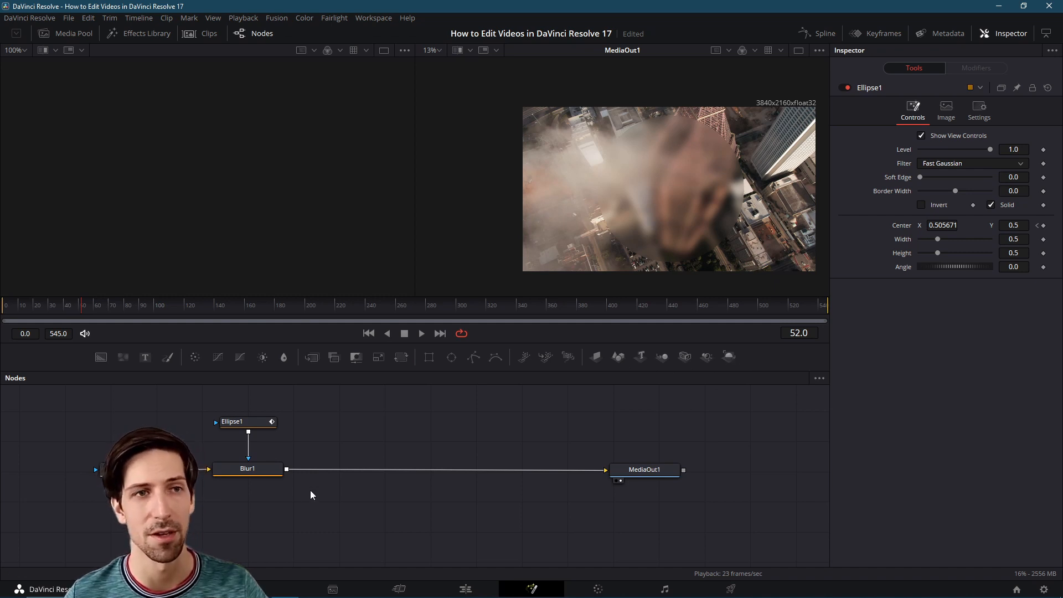
- Add an sRectangle node through the Nodes panel's Add Tool > Shape menu
right_click(312, 494)
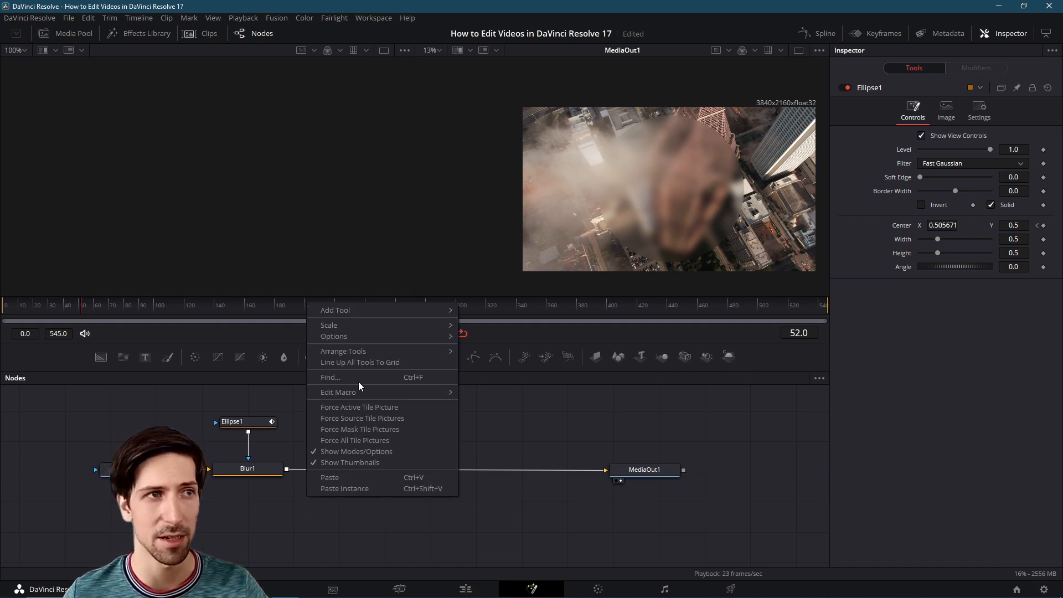
mouse_move(335, 310)
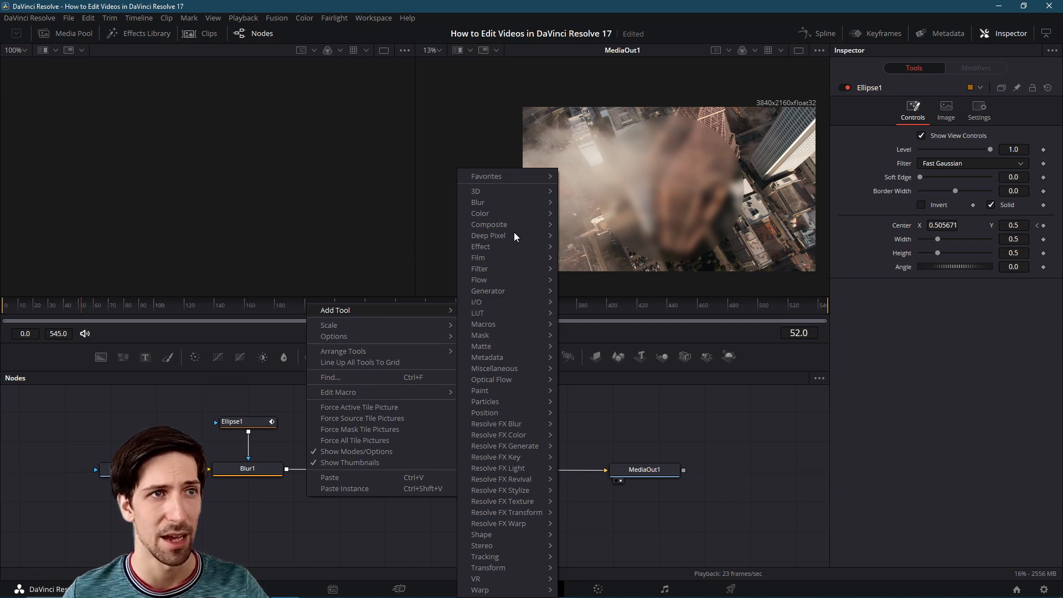
mouse_move(488, 235)
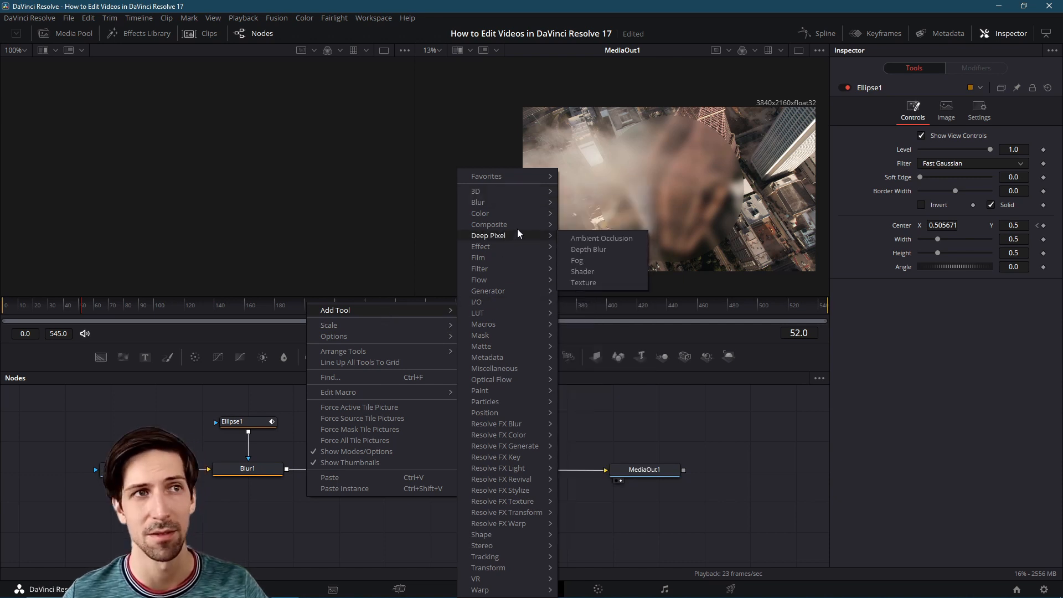
mouse_move(487, 290)
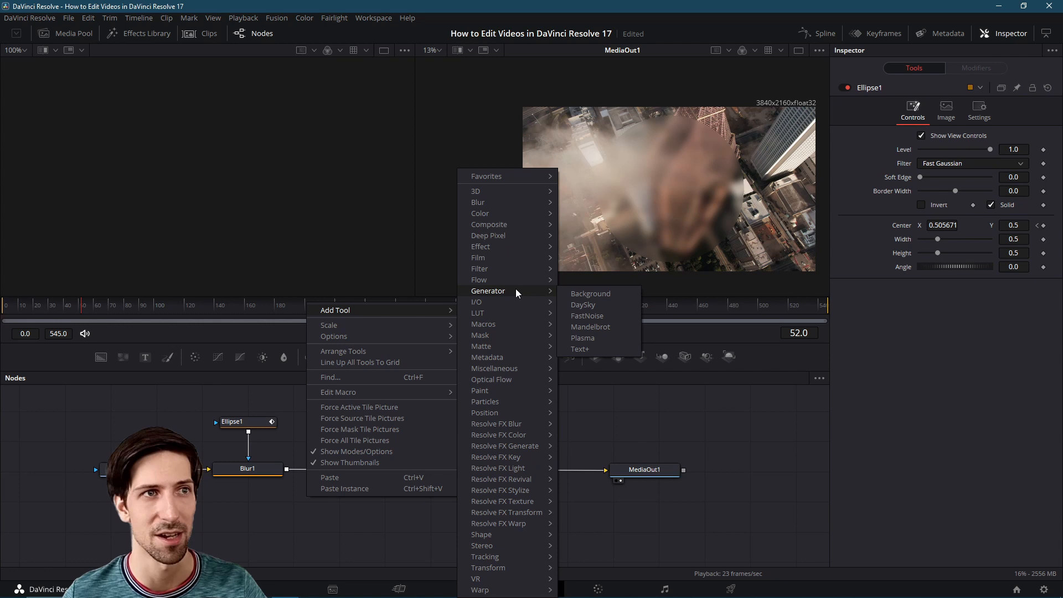
mouse_move(412, 534)
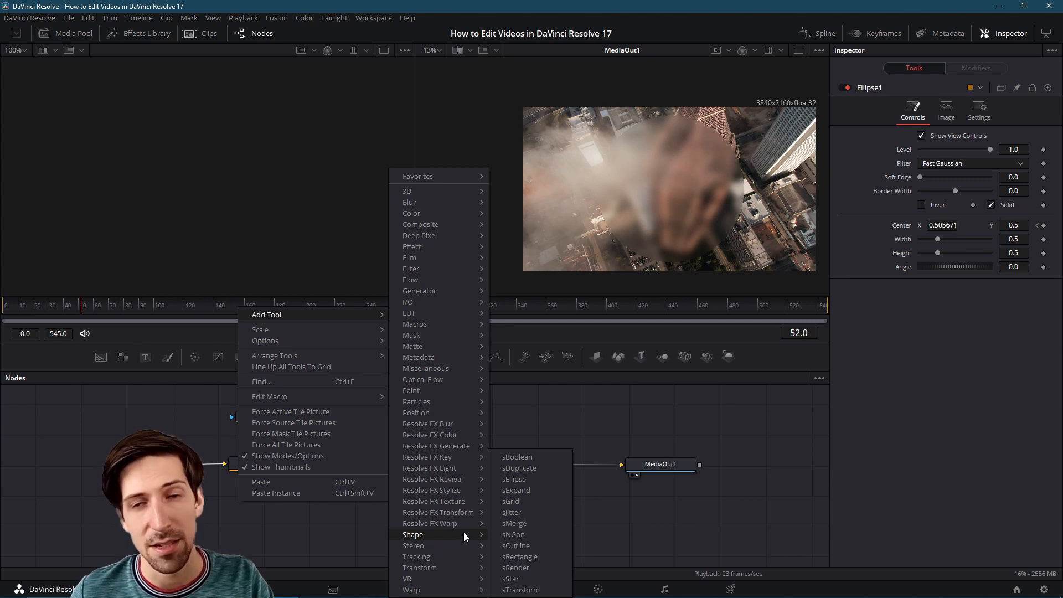
mouse_move(513, 534)
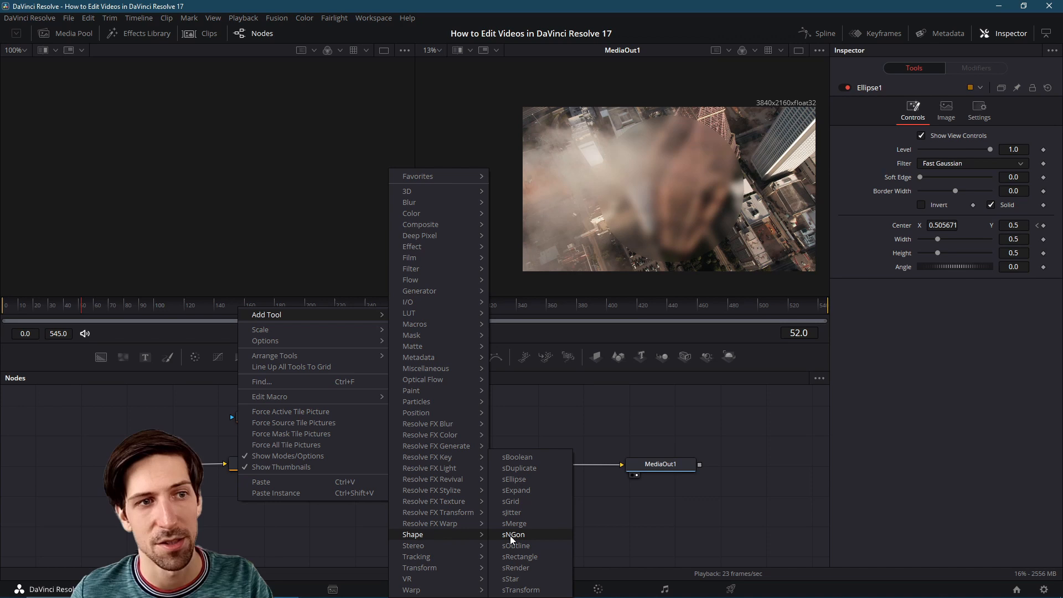
mouse_move(516, 567)
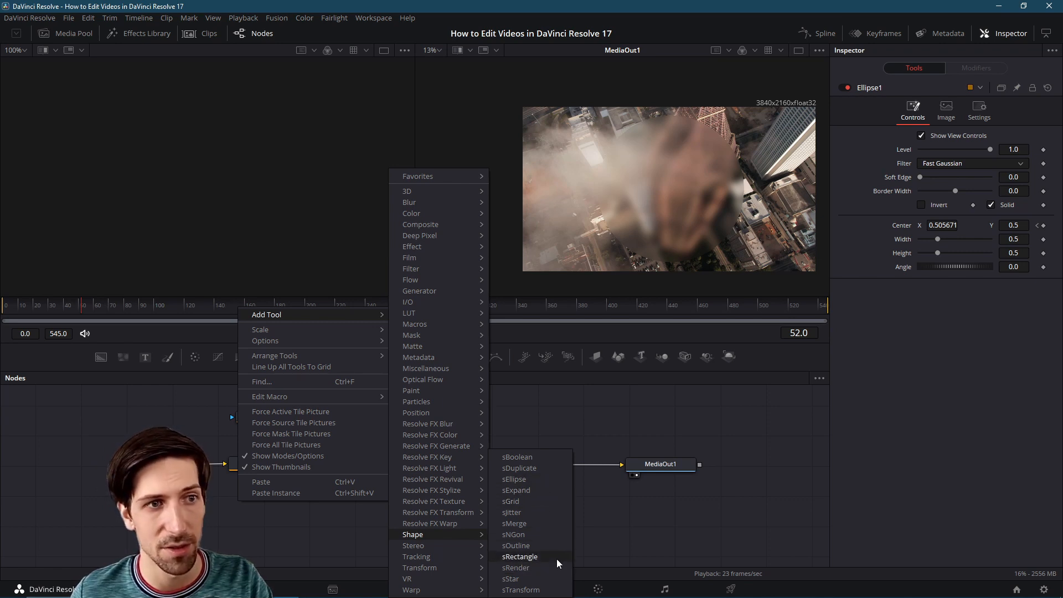
click(520, 556)
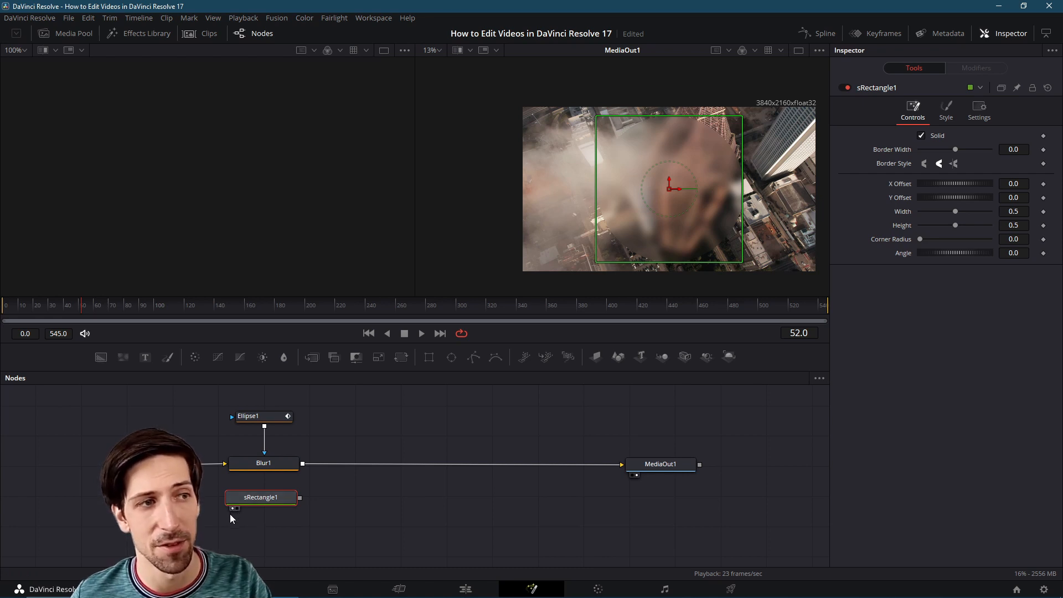
mouse_move(242, 243)
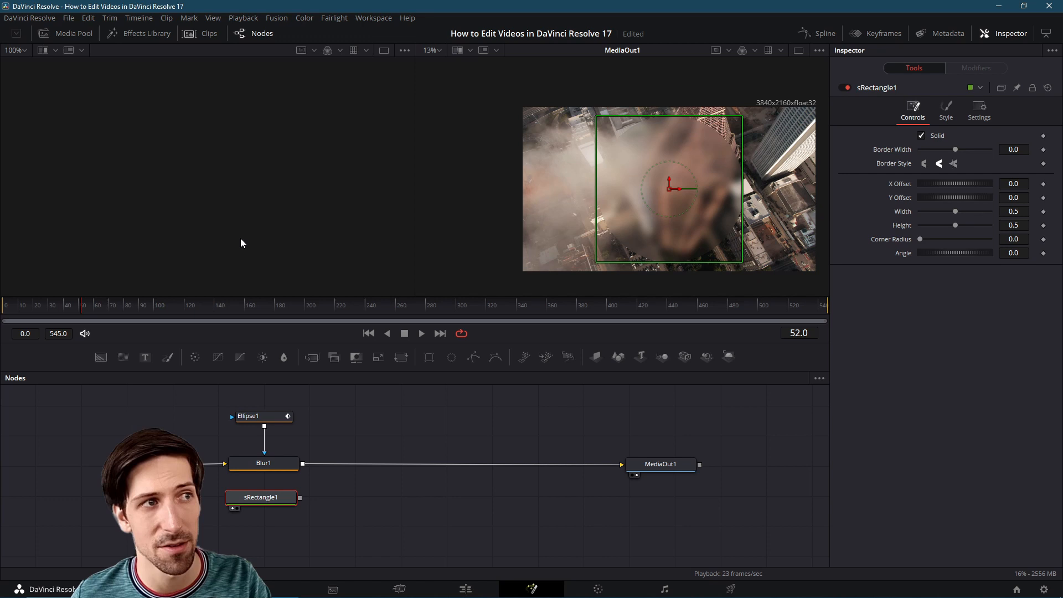
mouse_move(172, 187)
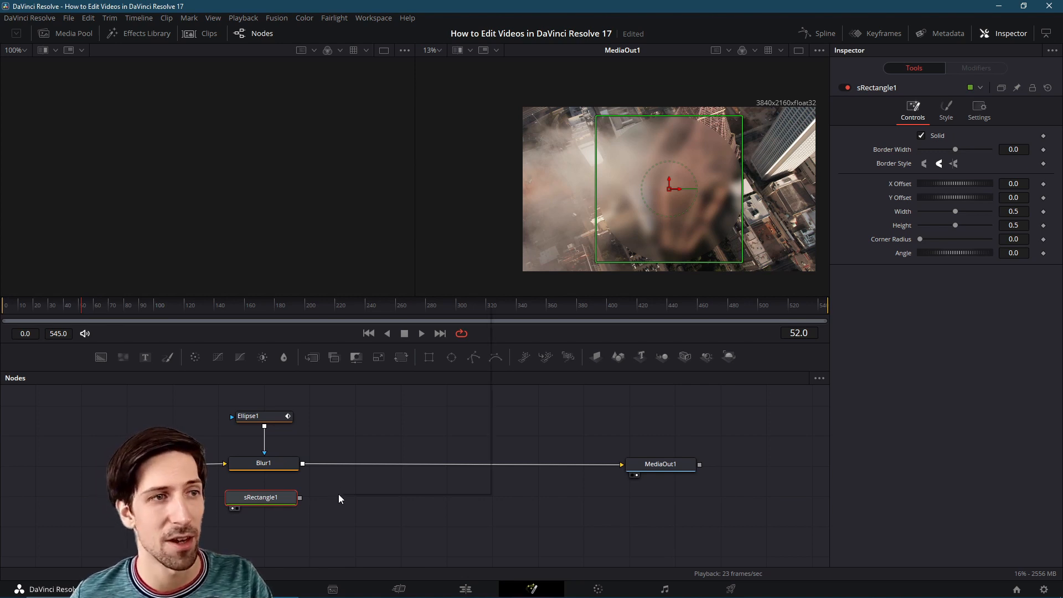
- Add an sRender1 node, feed sRectangle1 into it, and view the white rectangle
right_click(339, 498)
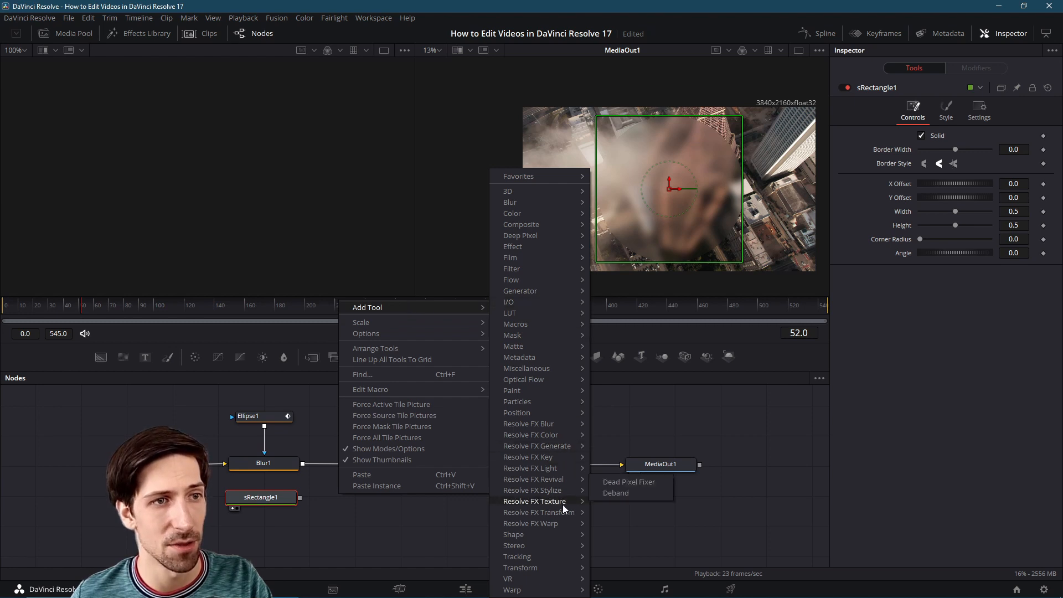
mouse_move(513, 534)
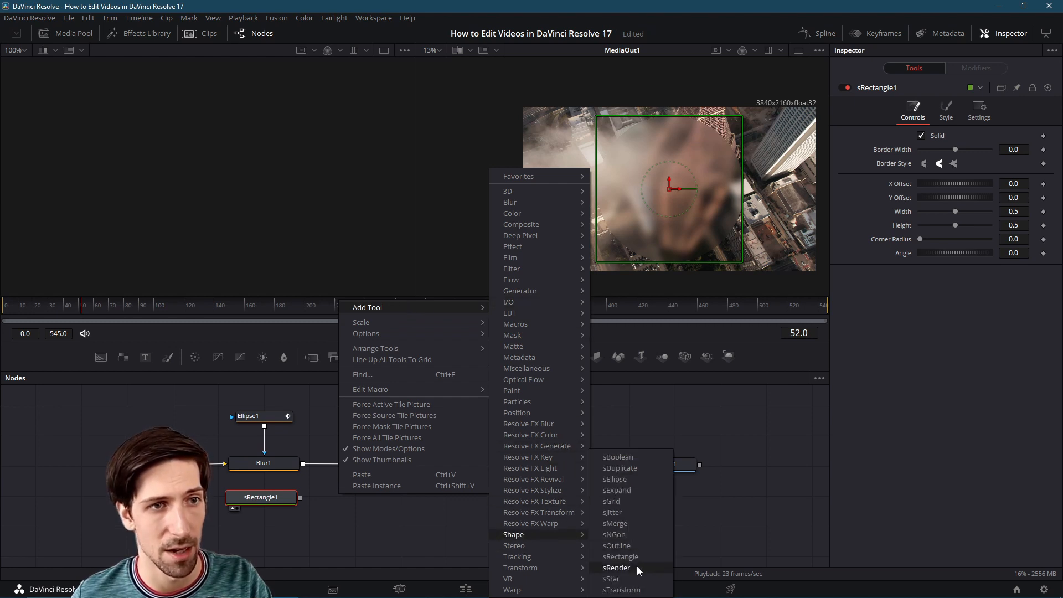
click(616, 567)
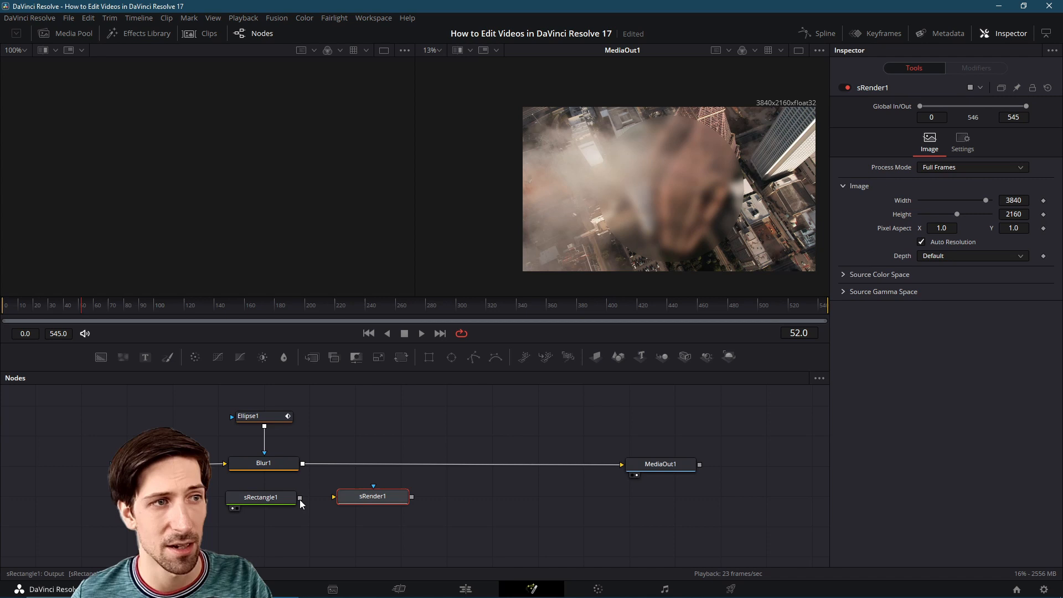
drag(299, 497, 336, 496)
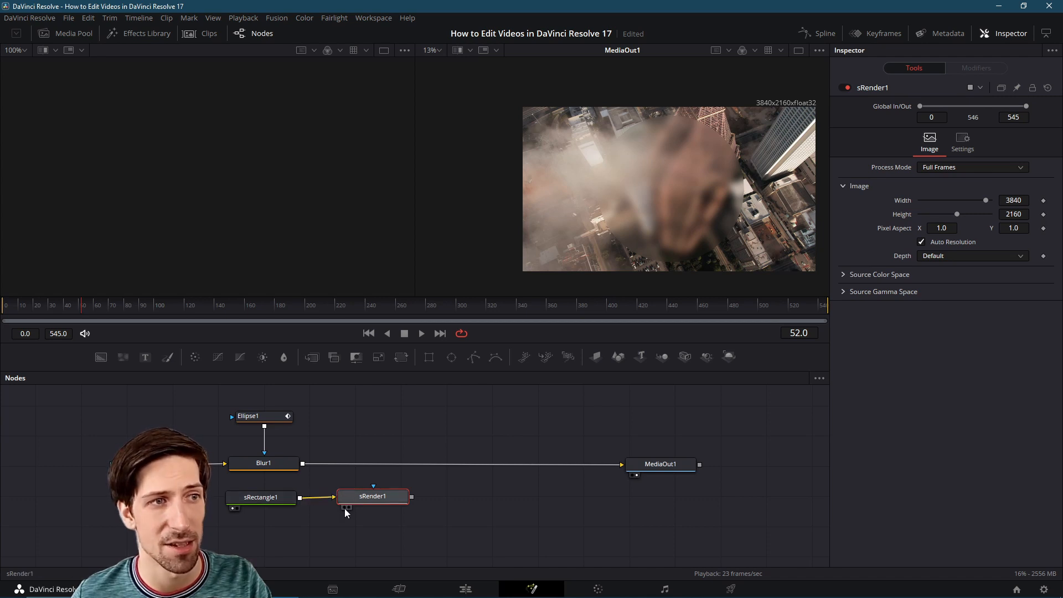
mouse_move(345, 508)
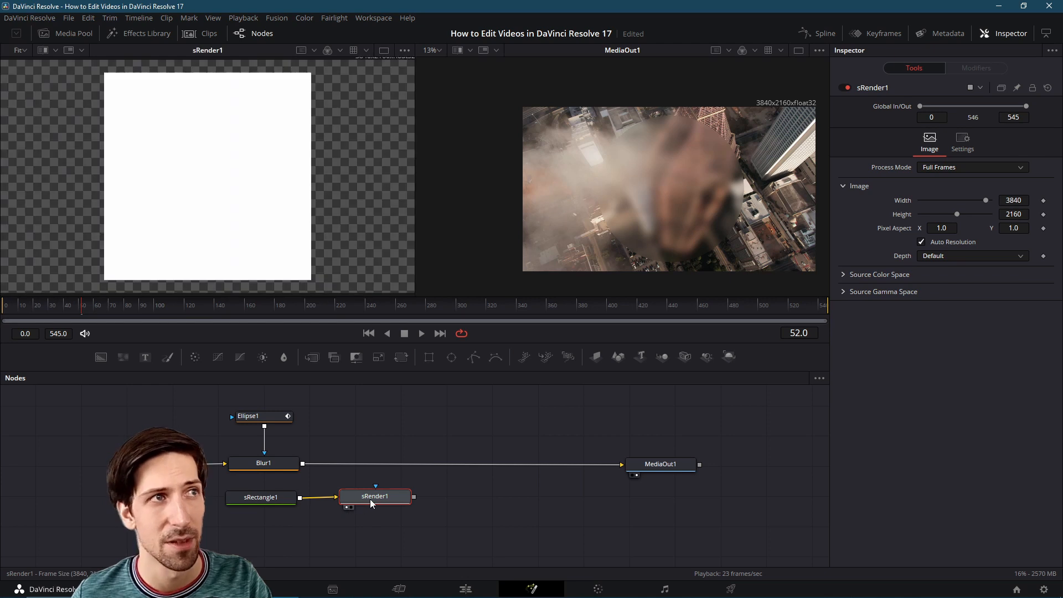
drag(374, 495, 383, 497)
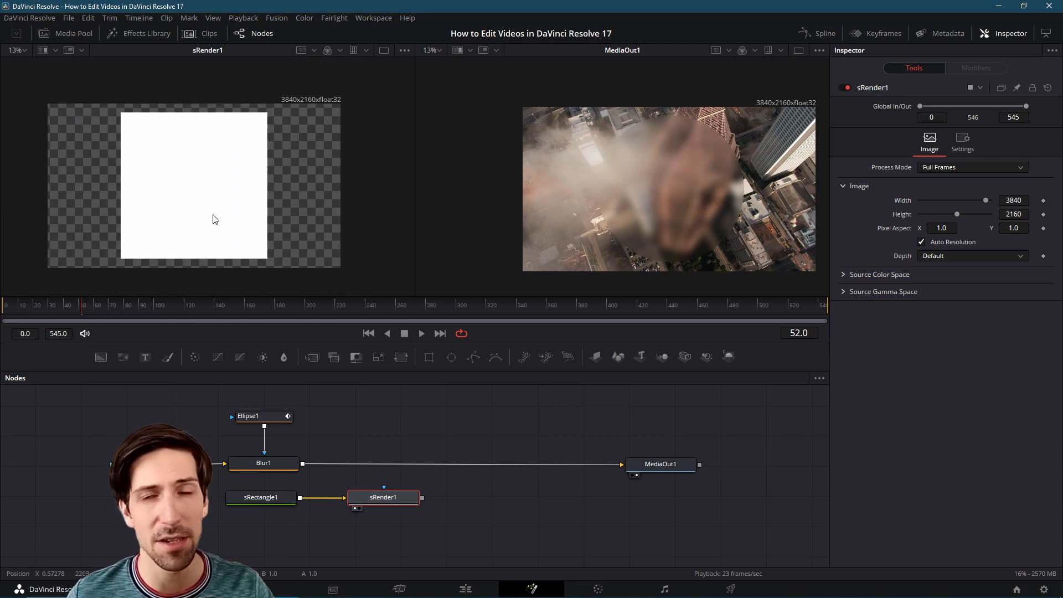
click(260, 497)
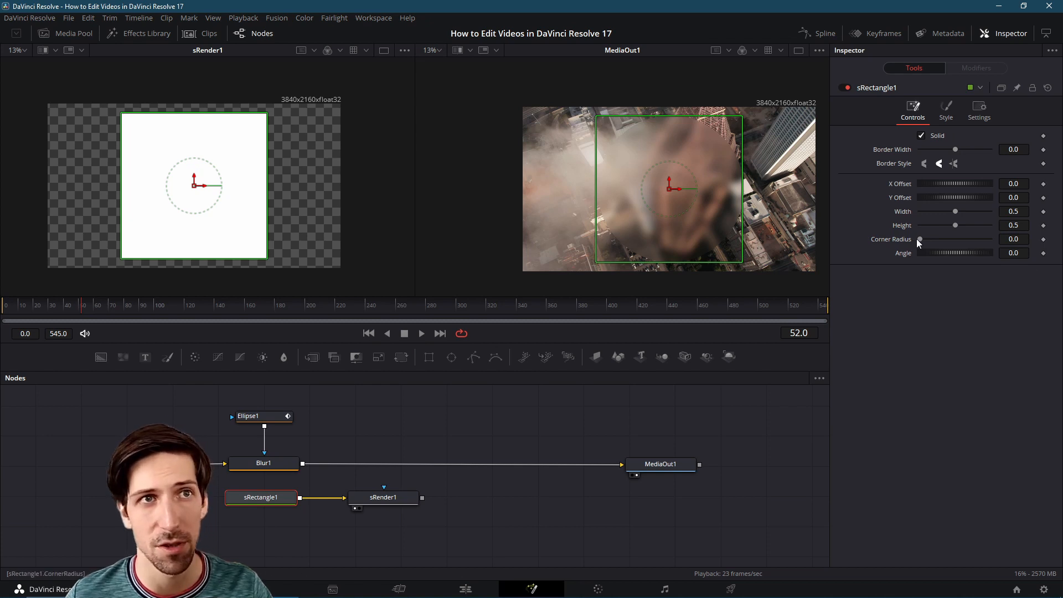
- Set the rectangle's Corner Radius to about 0.197 and lower Red to about 0.465 for cyan
drag(920, 238, 934, 239)
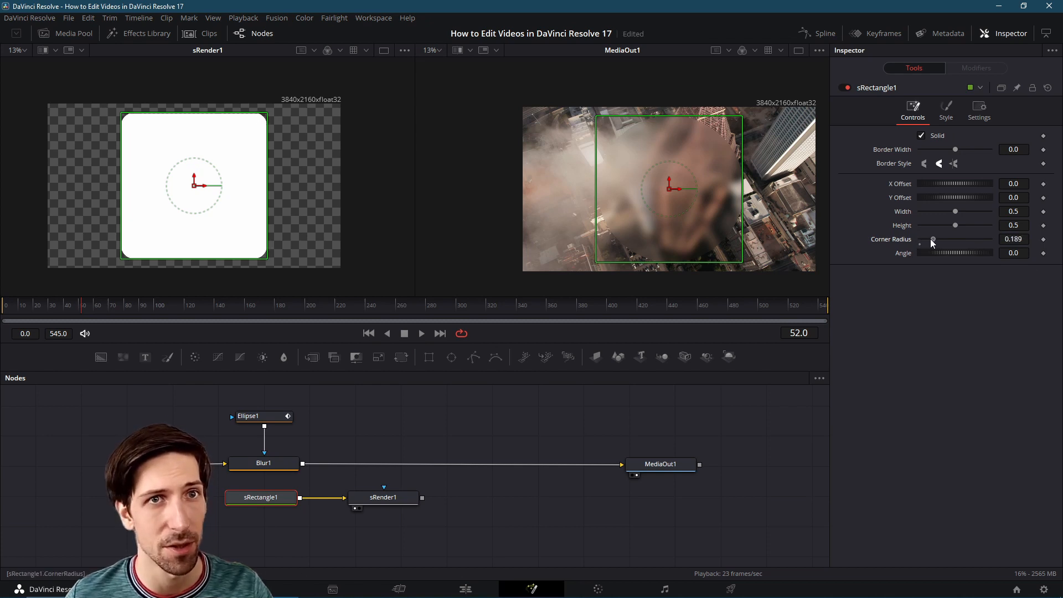
drag(931, 239, 933, 238)
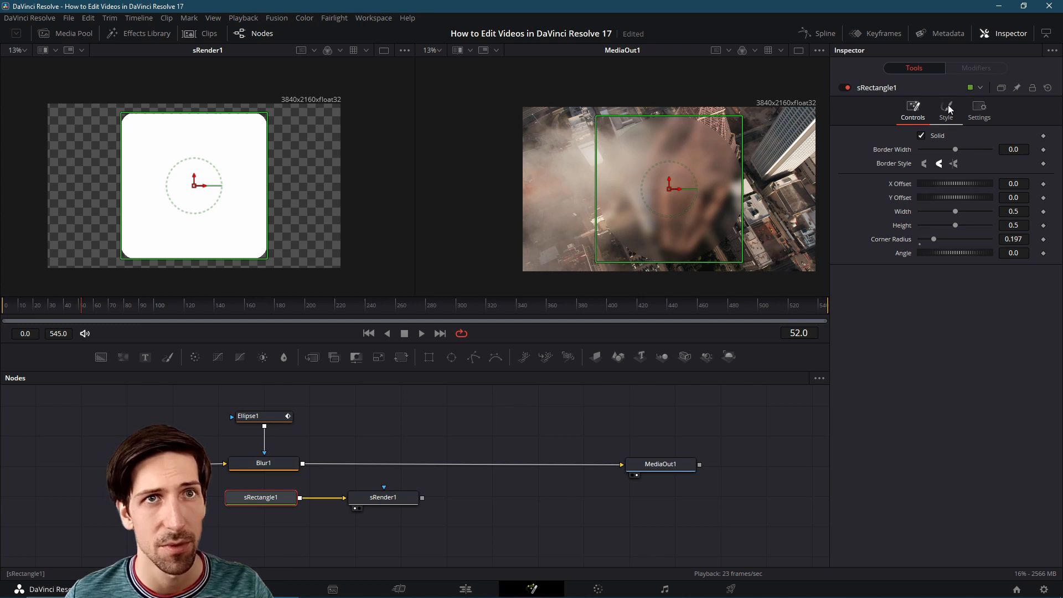
click(945, 109)
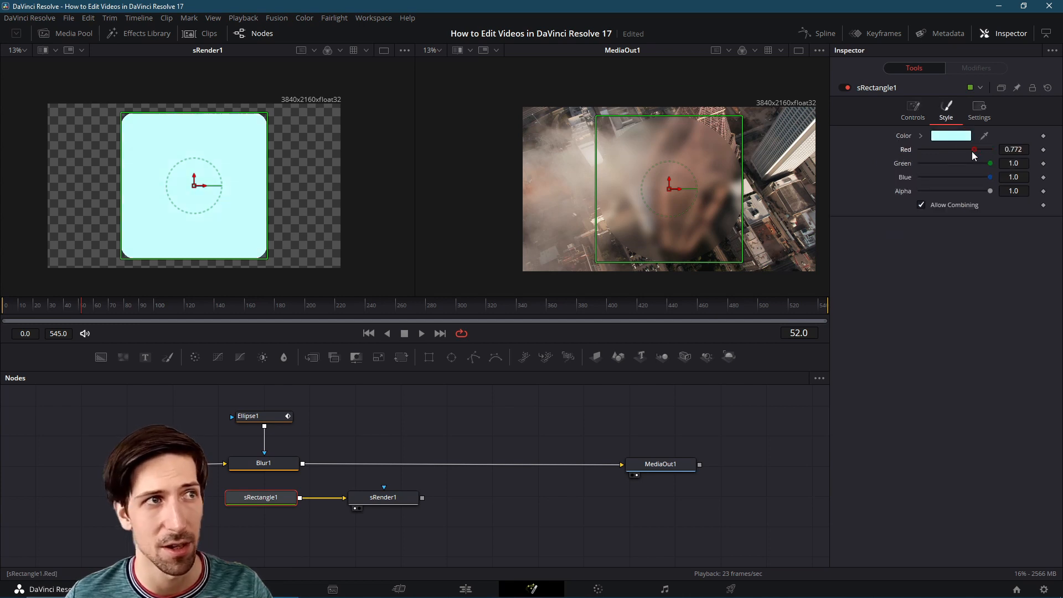
drag(974, 149, 954, 149)
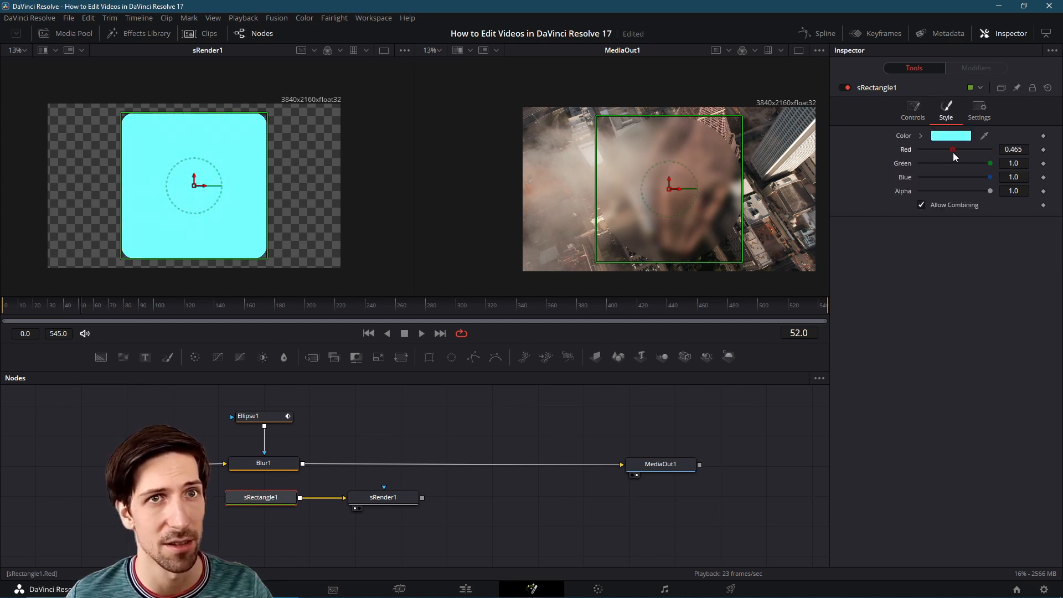
click(912, 108)
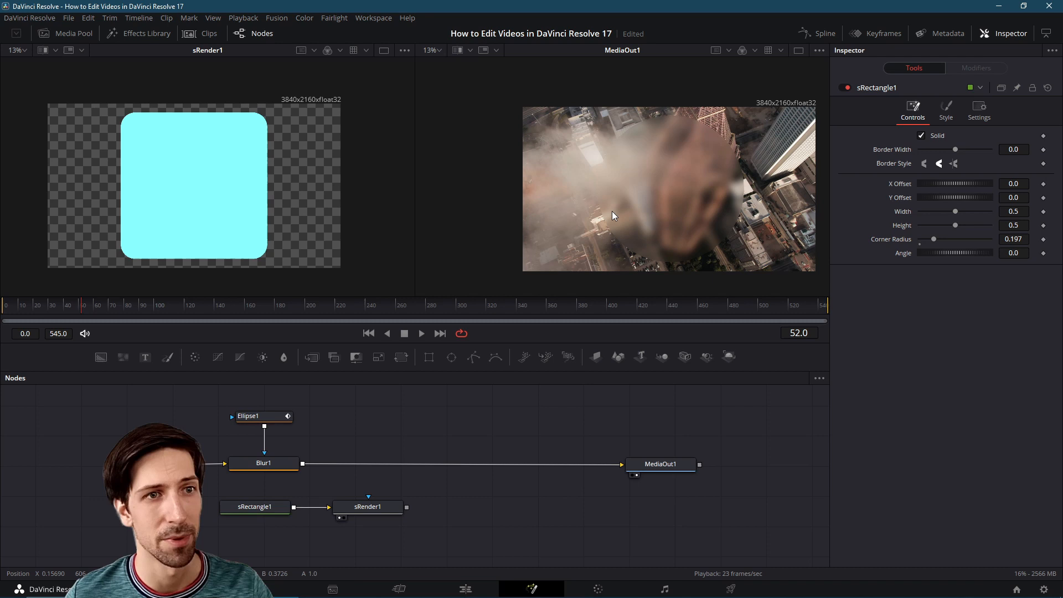
mouse_move(674, 179)
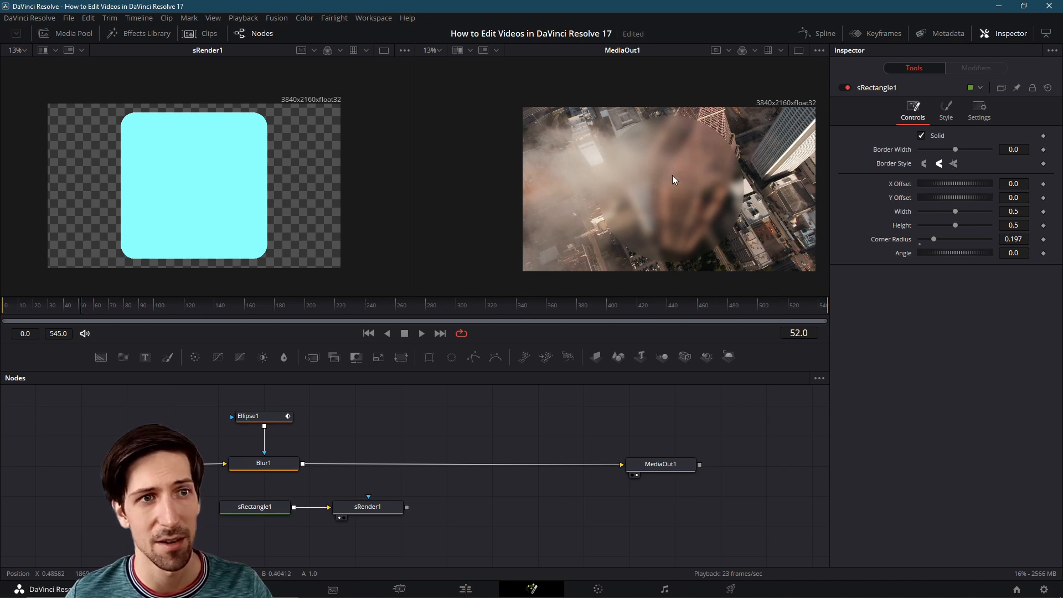
click(263, 462)
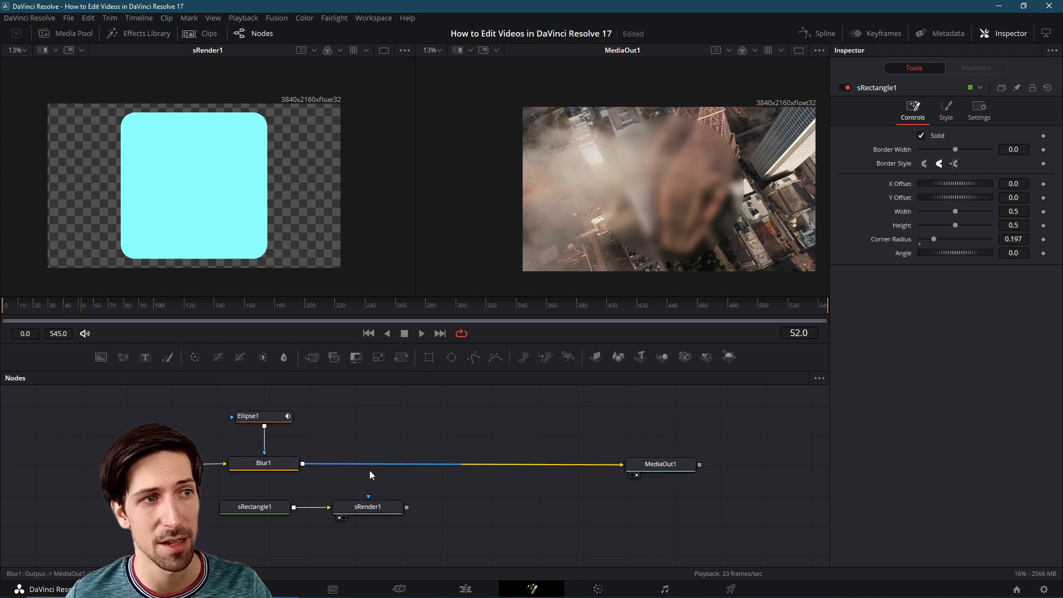
click(660, 464)
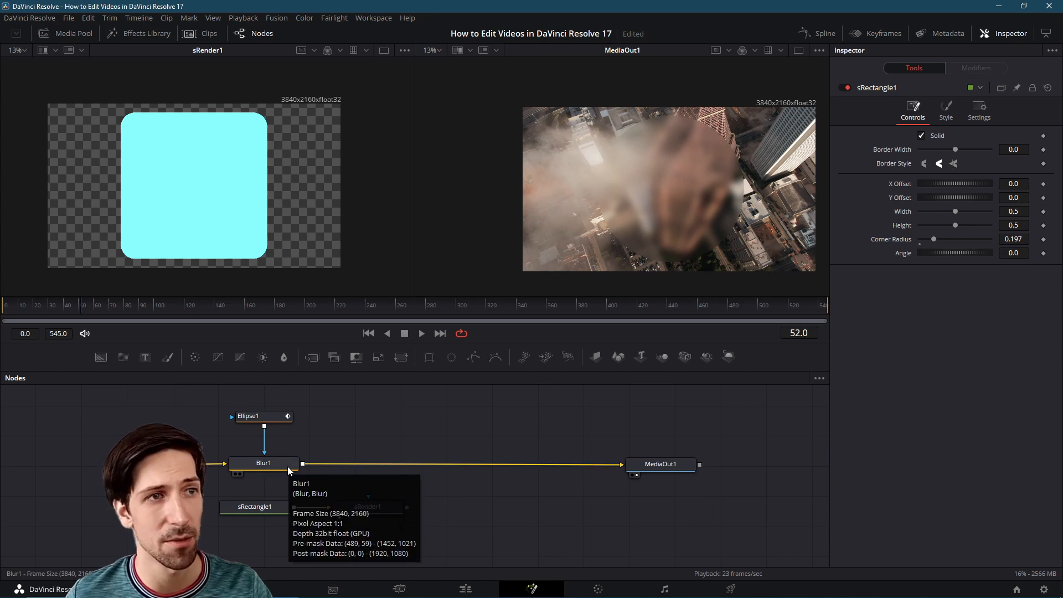
- Insert a Merge node after Blur1 so the blurred clip reaches MediaOut1 through it
click(262, 462)
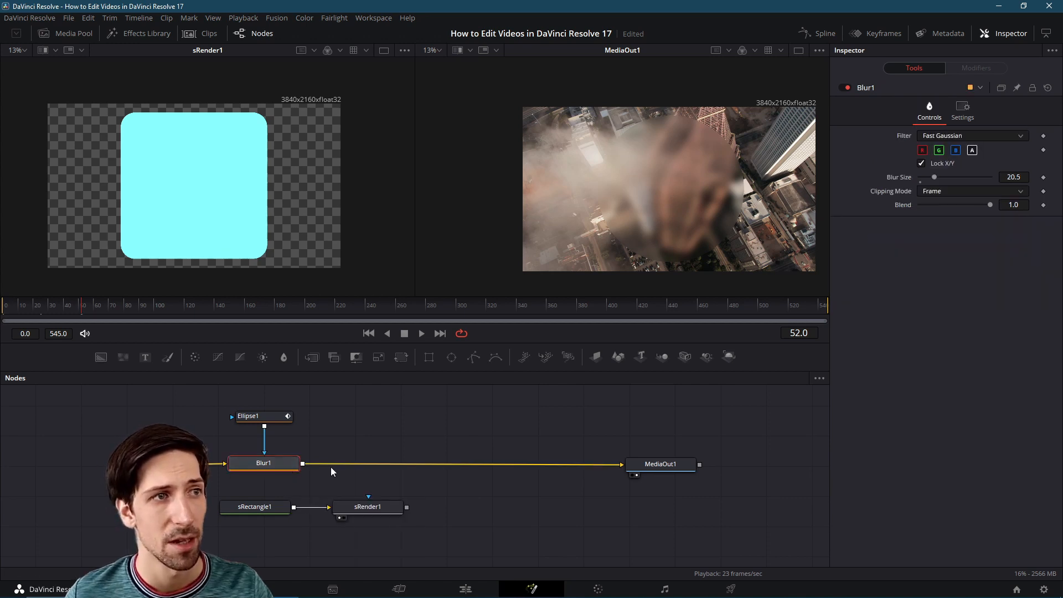
mouse_move(350, 465)
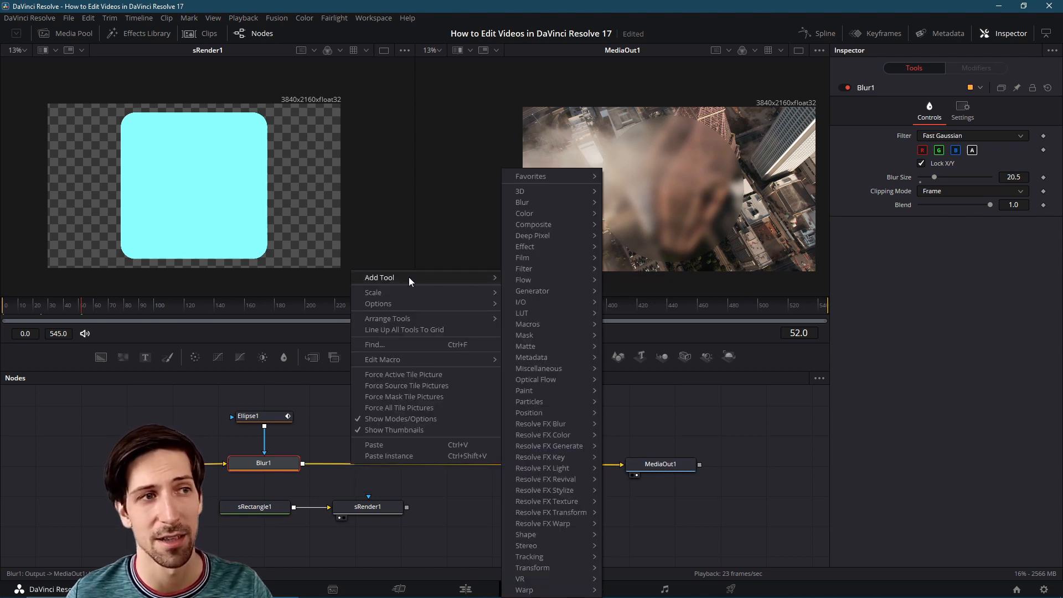
mouse_move(523, 269)
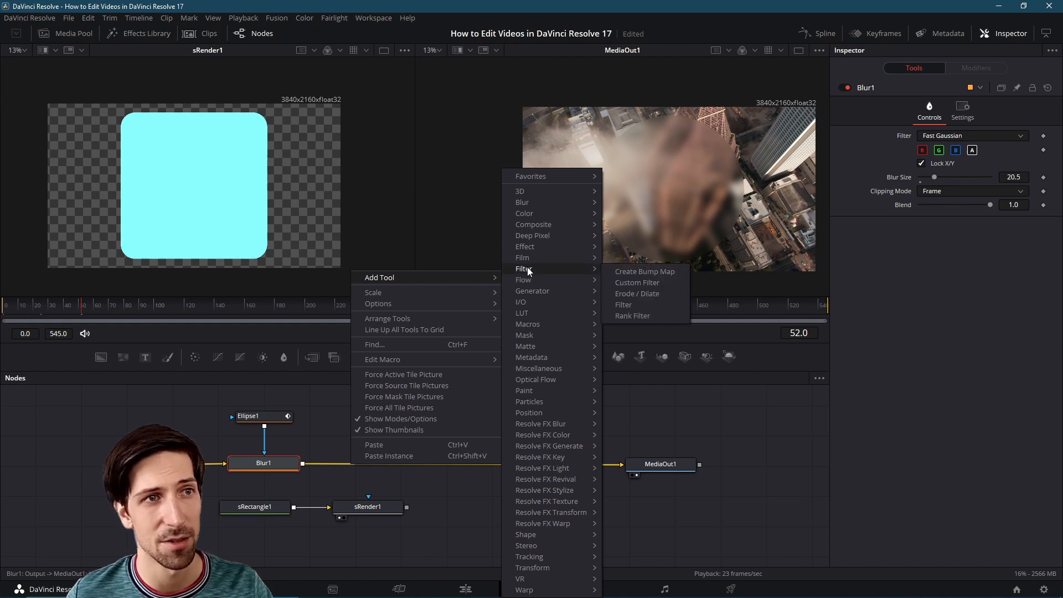
mouse_move(533, 224)
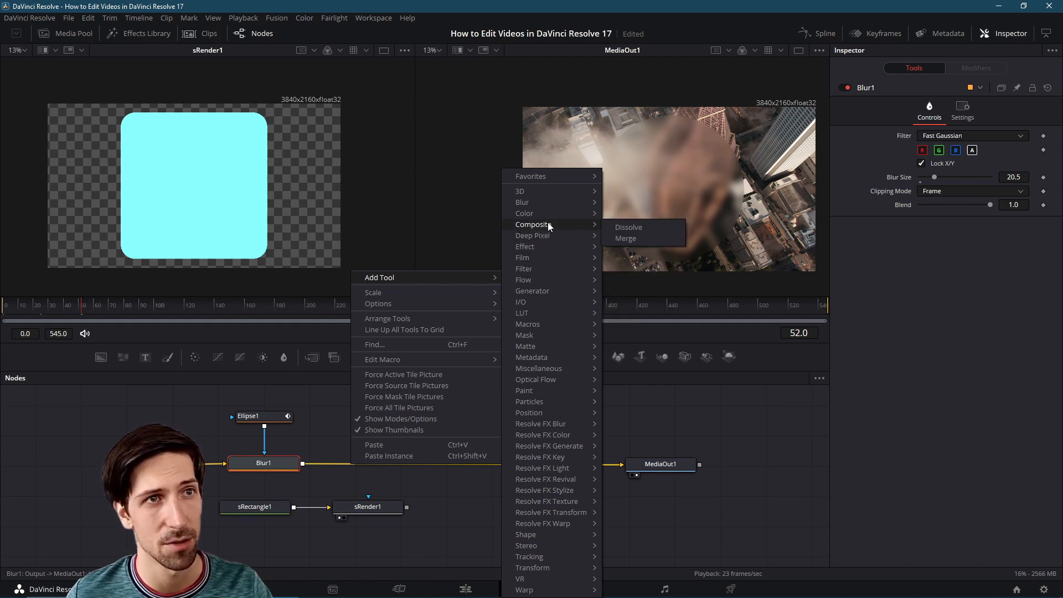
click(625, 238)
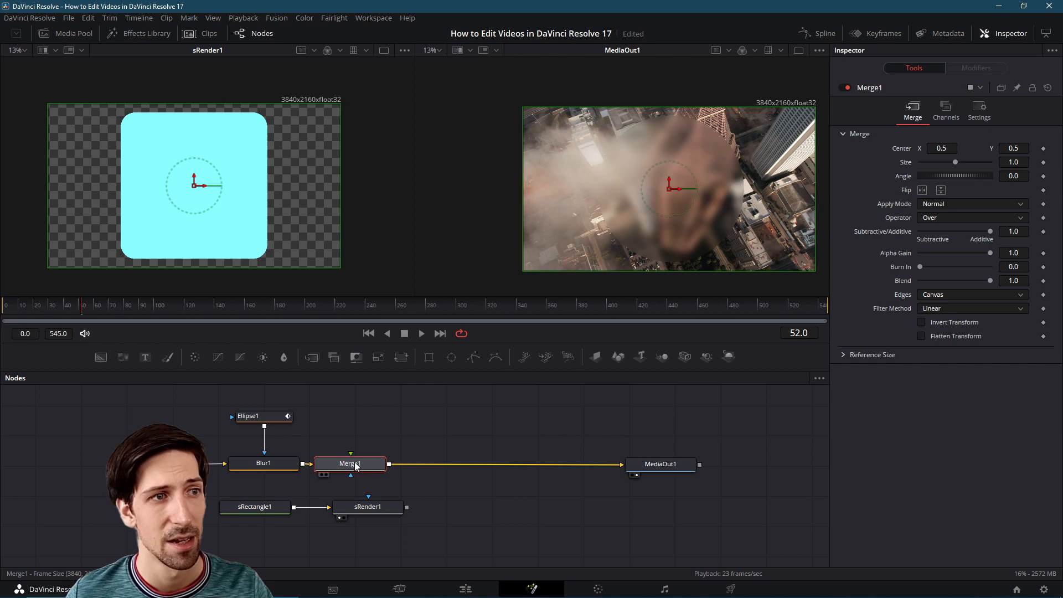
drag(351, 463, 488, 463)
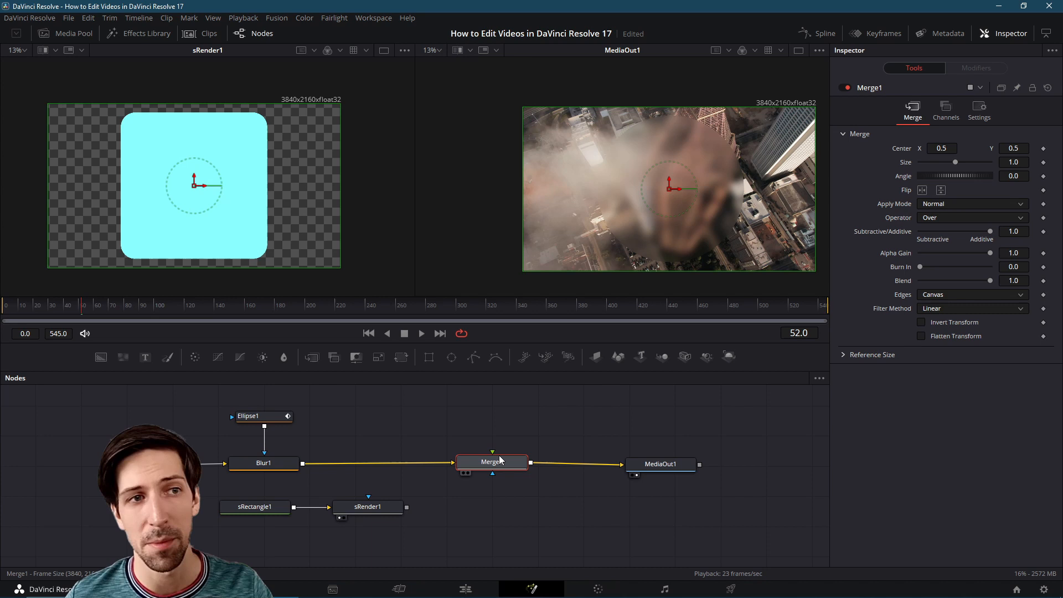
mouse_move(492, 461)
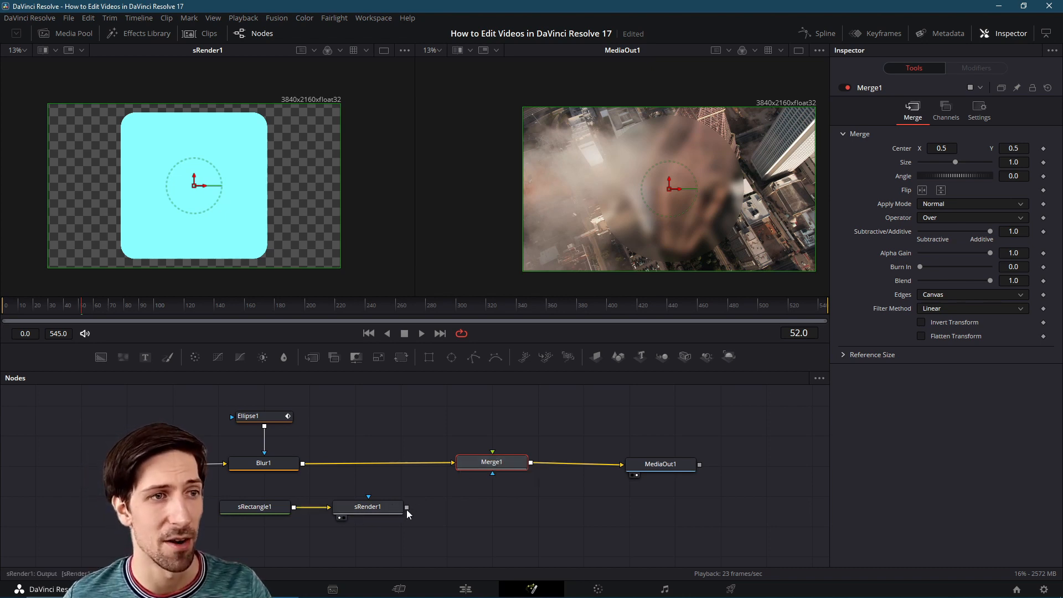
- Feed sRender1 into Merge1 as foreground and move the shrunken cyan square top-left
drag(407, 512, 492, 454)
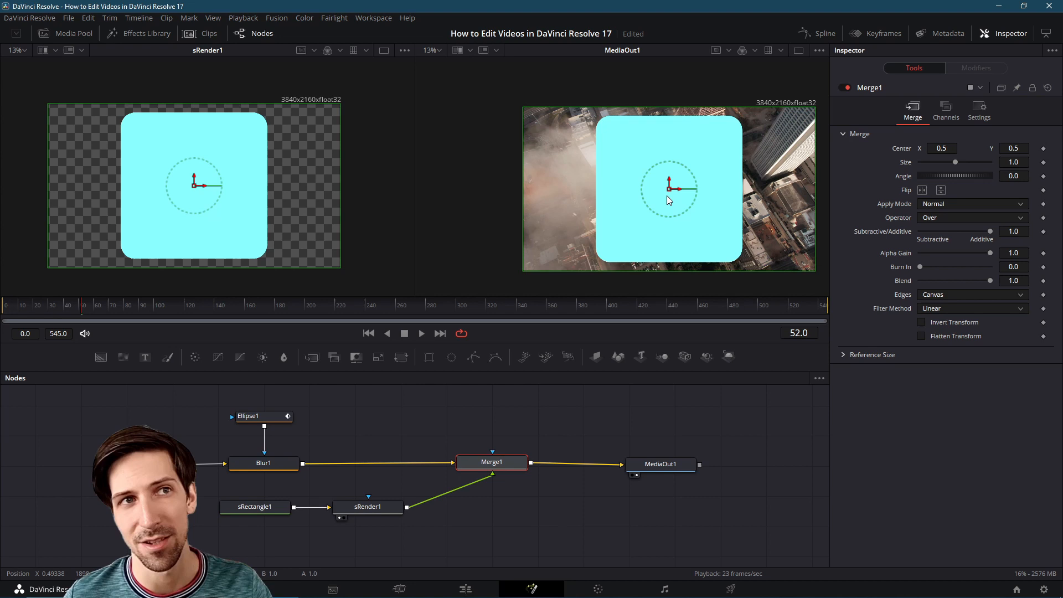
click(254, 506)
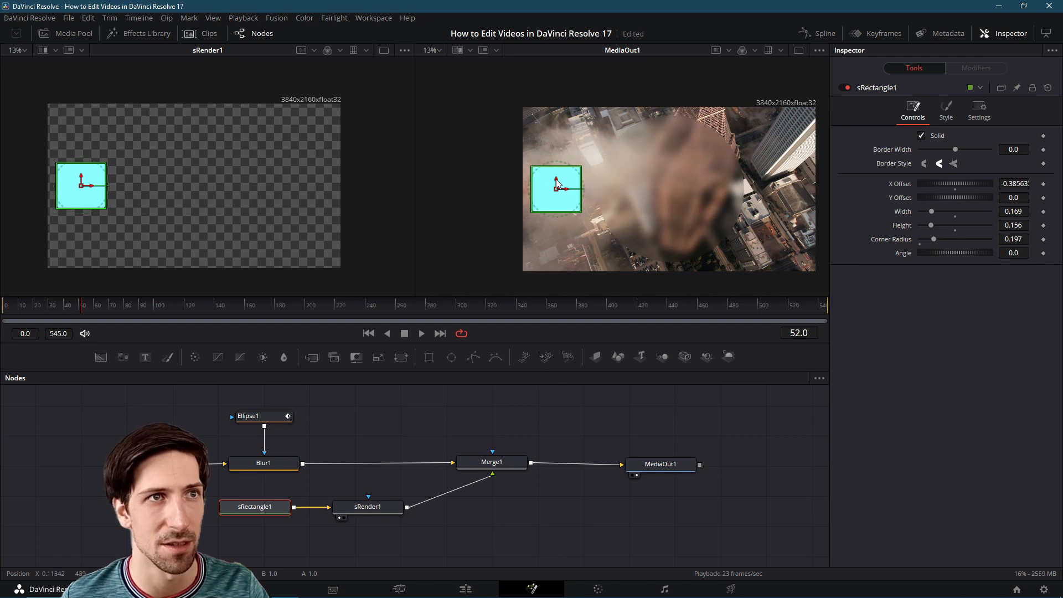
drag(556, 189, 555, 133)
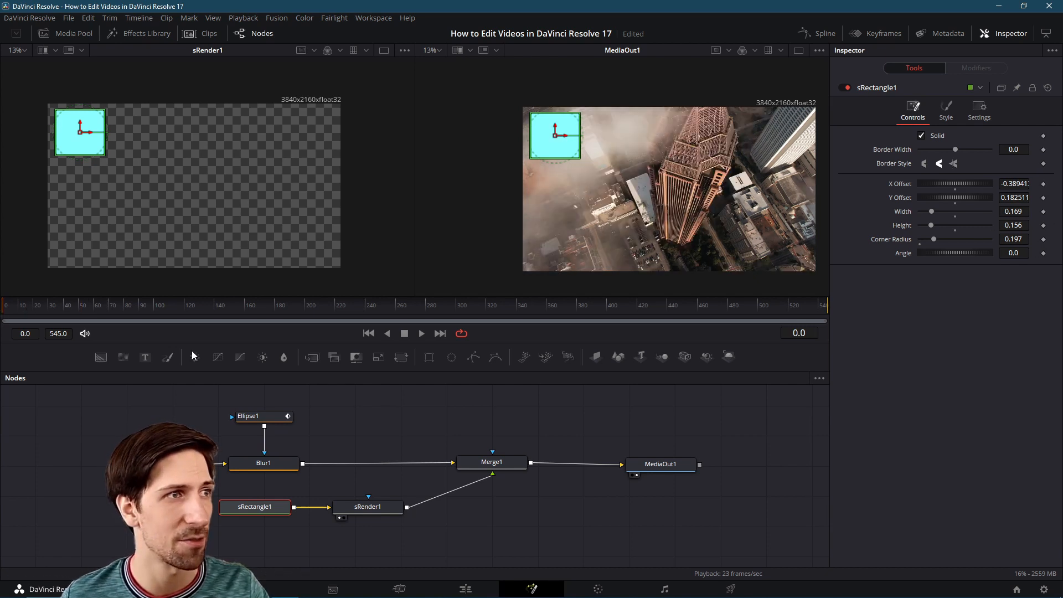
click(420, 333)
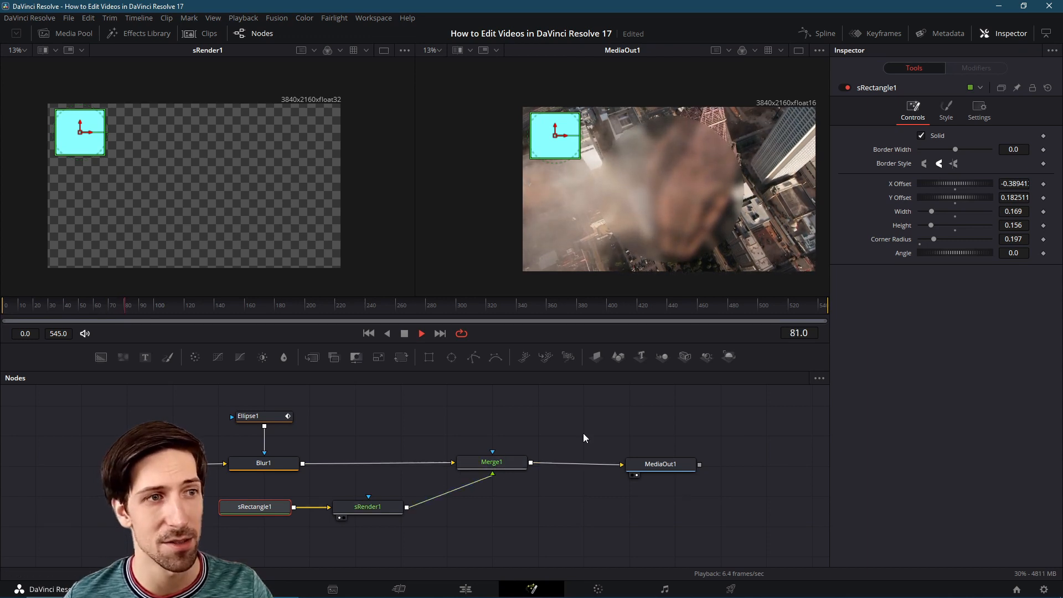
click(491, 462)
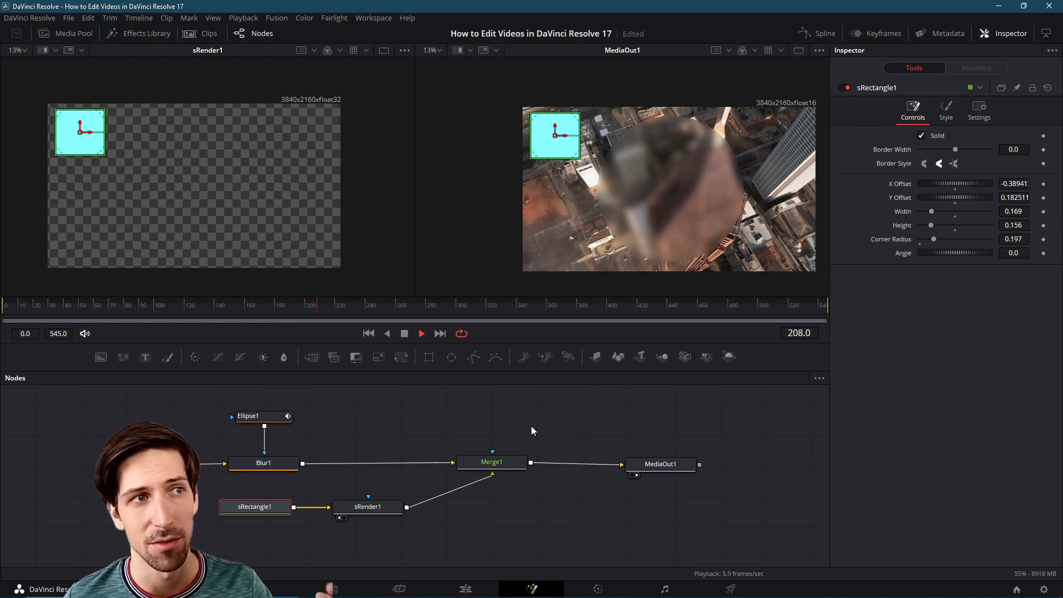
click(404, 333)
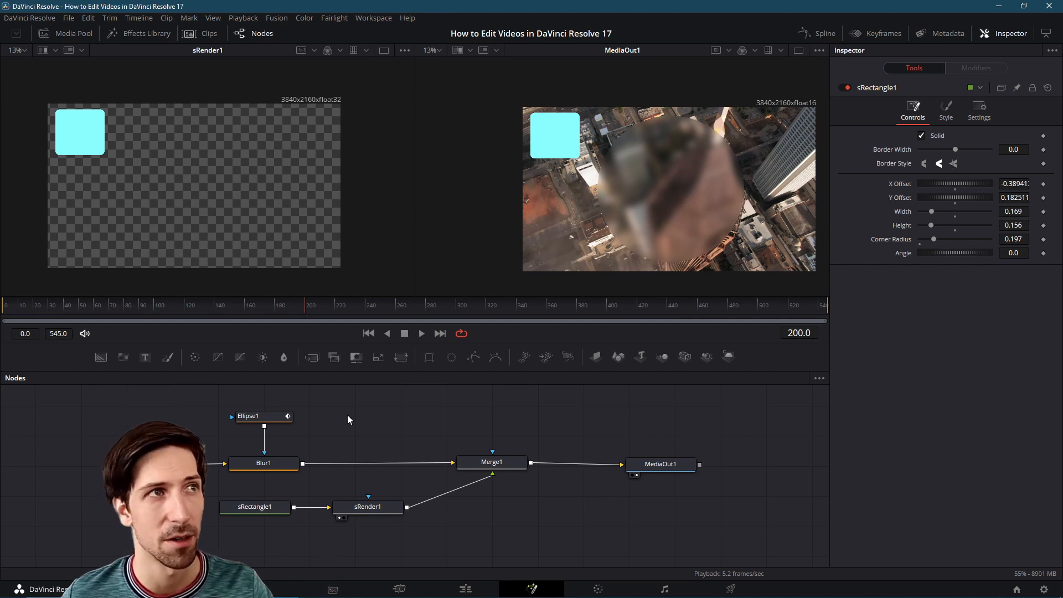
click(242, 18)
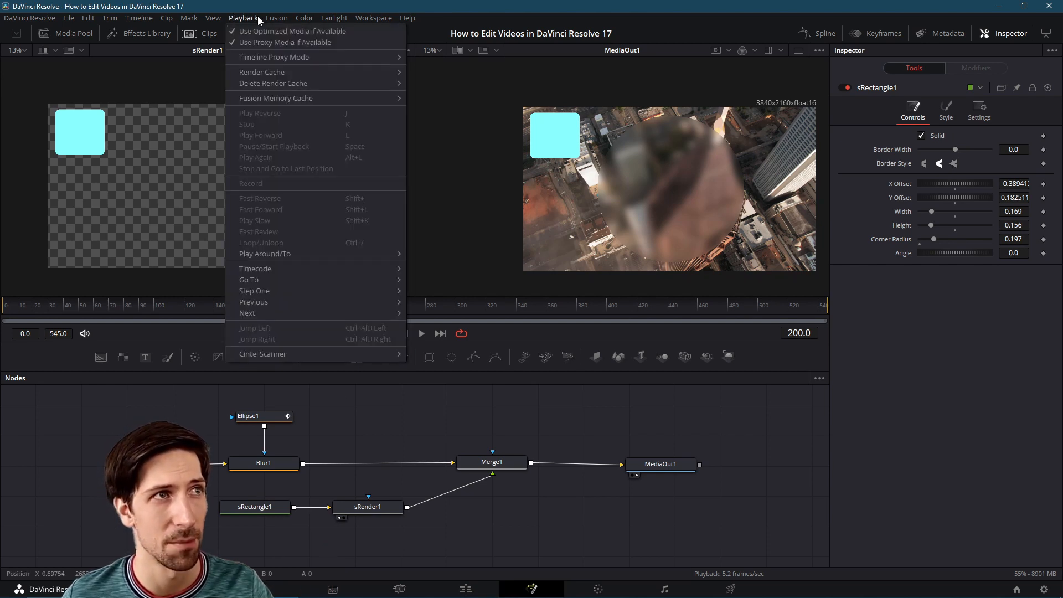
mouse_move(261, 72)
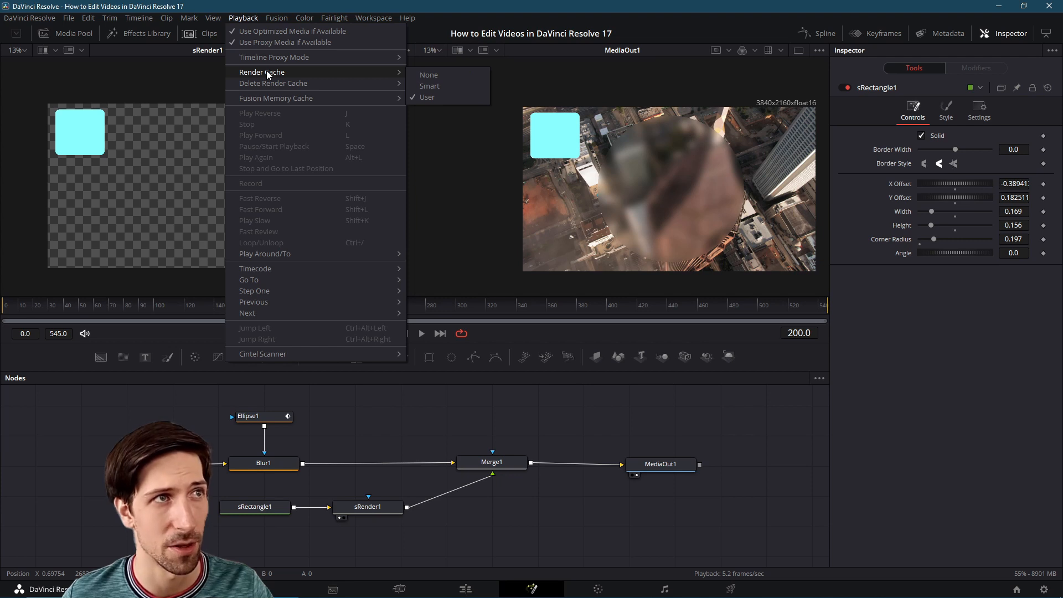
mouse_move(275, 97)
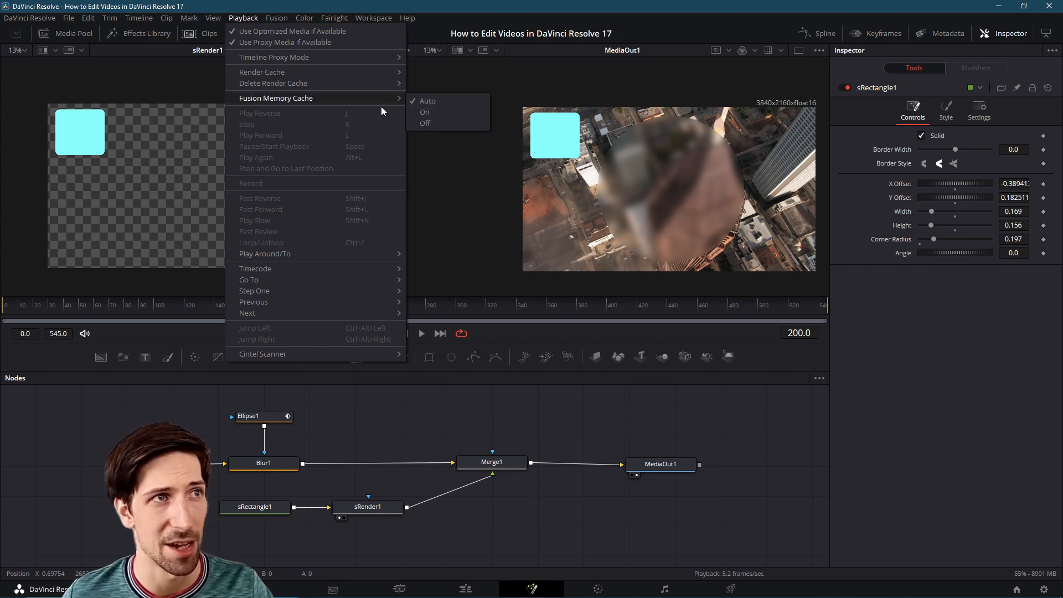
mouse_move(261, 72)
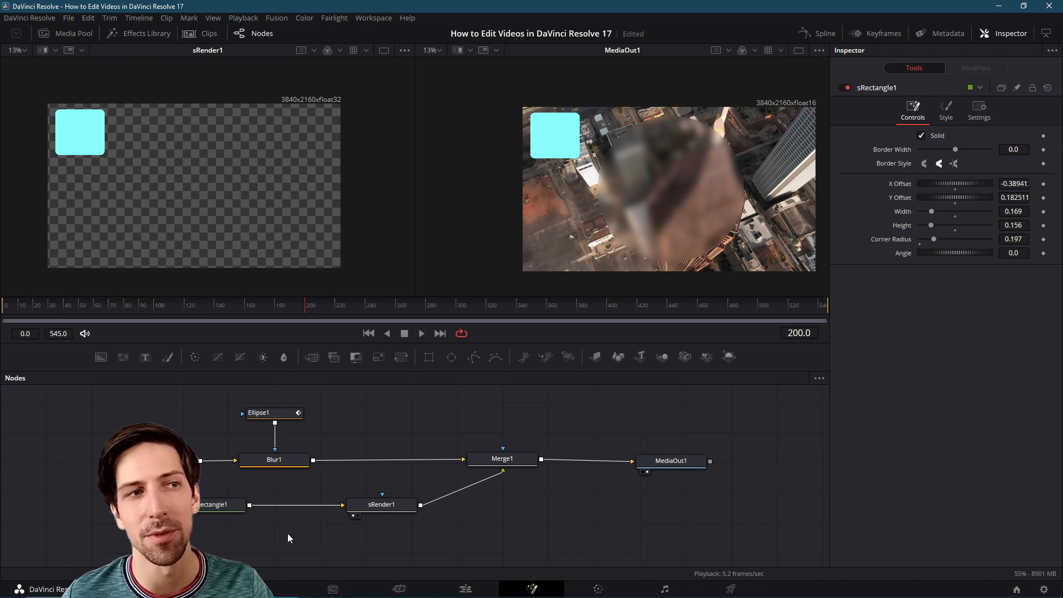
- Add an sGrid node between sRectangle1 and sRender1, repeating the square 2×2
click(217, 504)
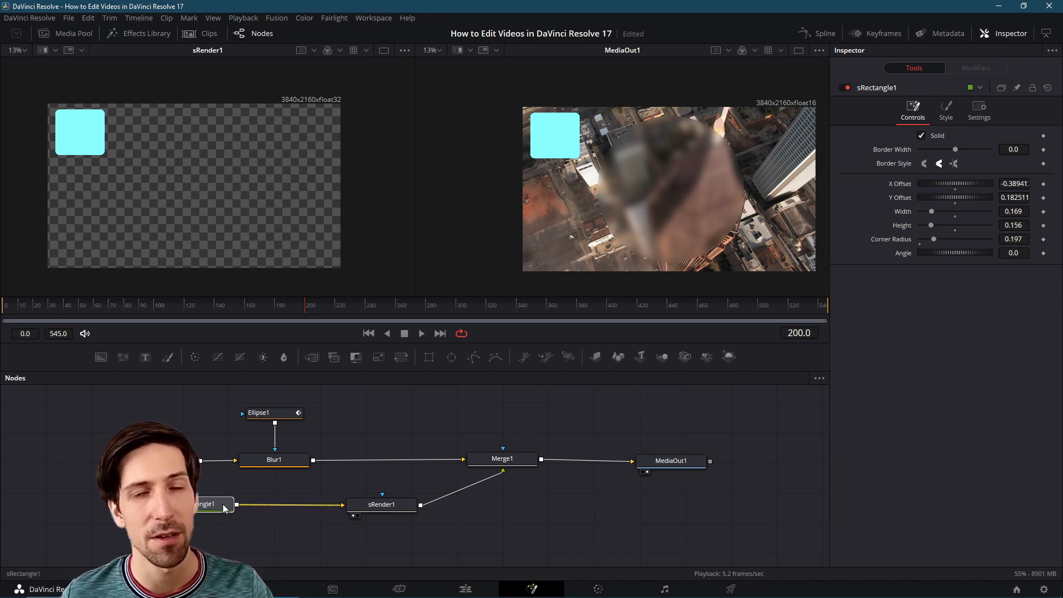
click(207, 504)
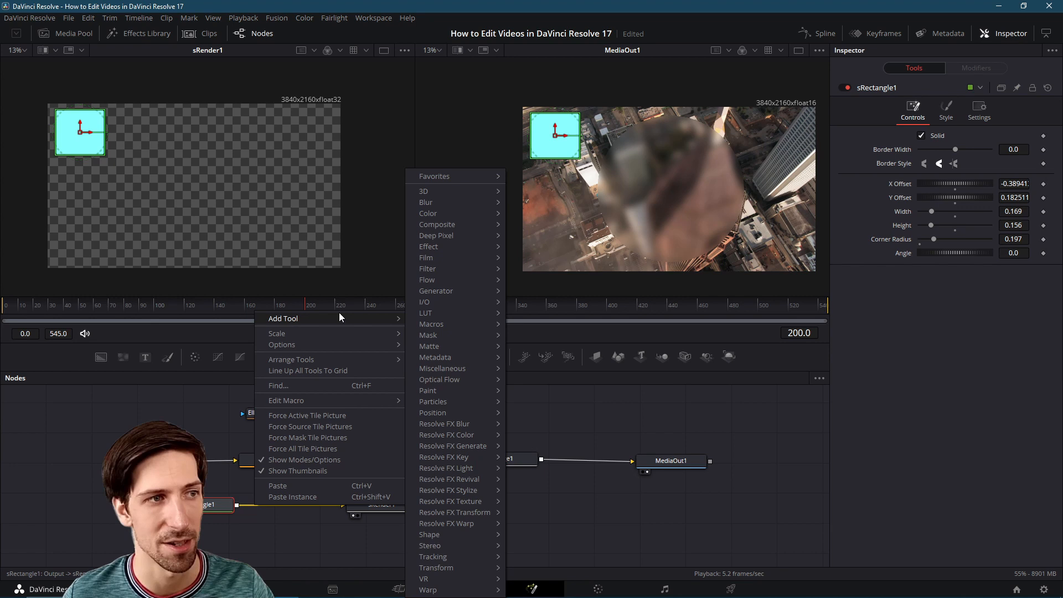
mouse_move(429, 534)
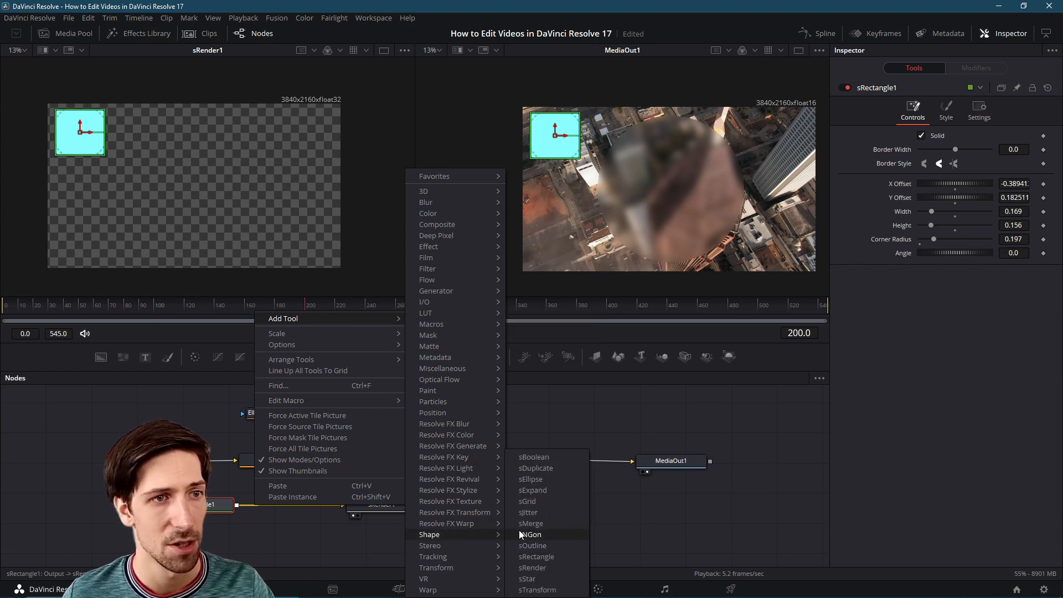
mouse_move(529, 500)
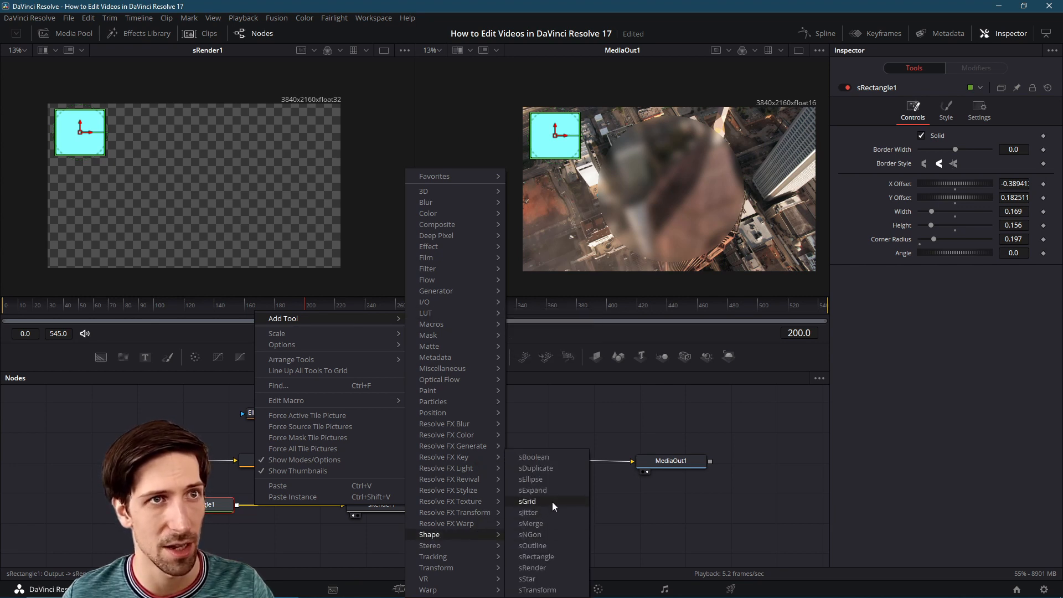
click(528, 500)
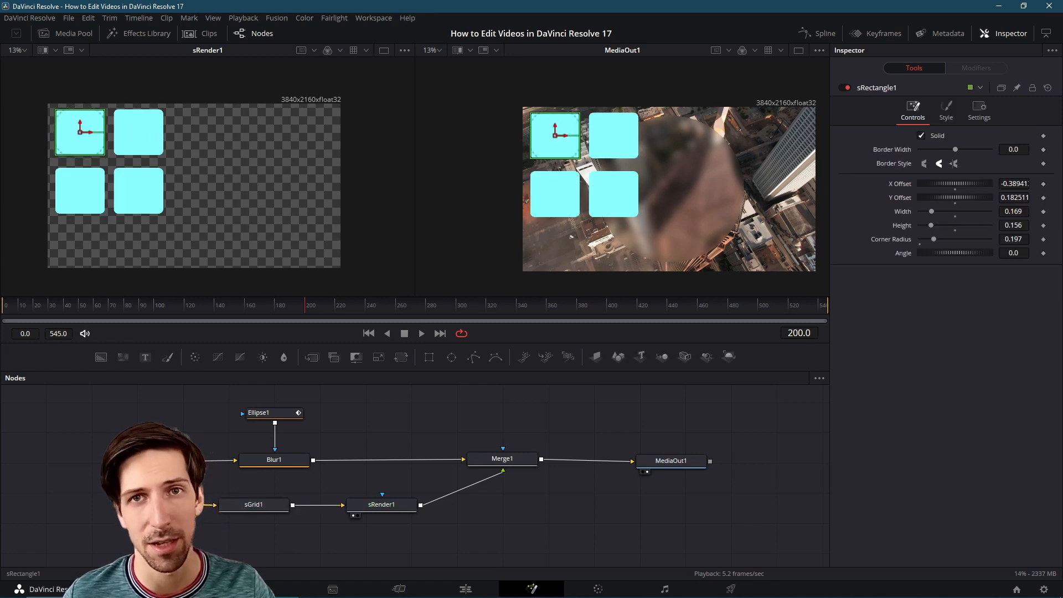
- Set sGrid1 to 4×4 cells and centre the 4×3 array of cyan squares on the clip
click(254, 504)
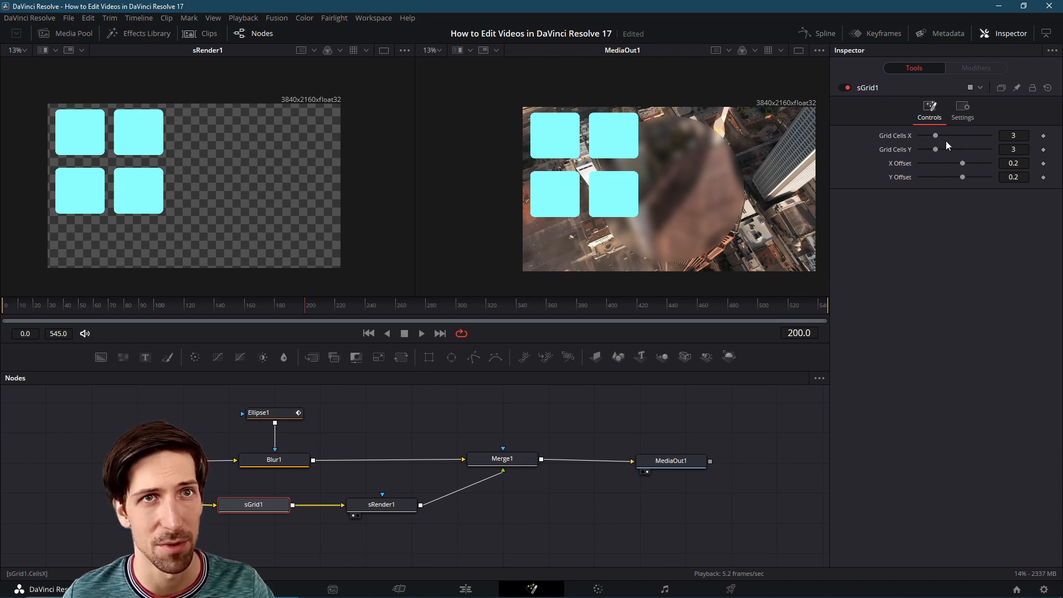
drag(934, 135, 943, 135)
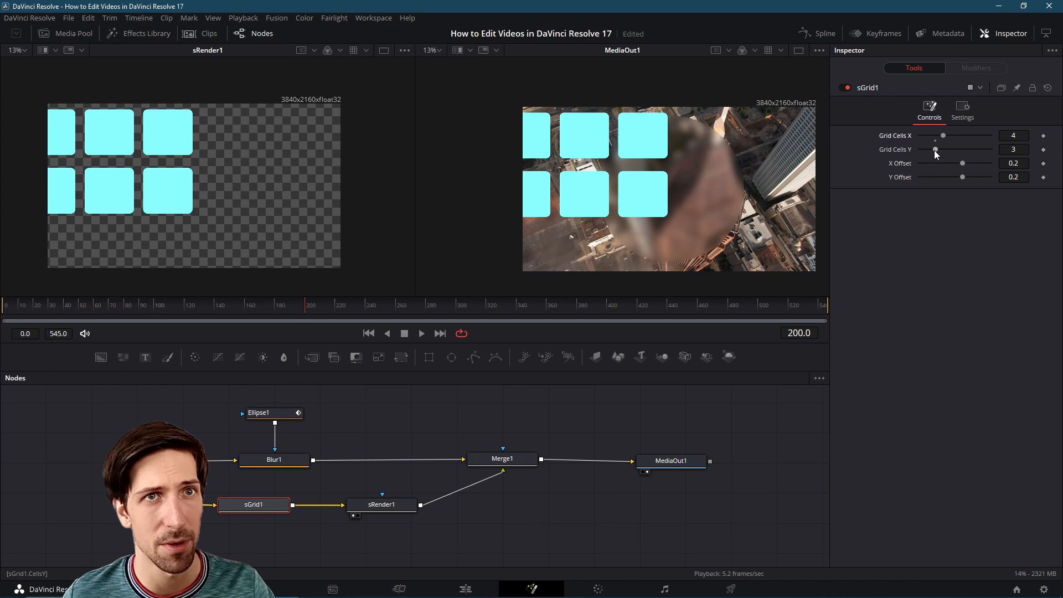
drag(934, 149, 942, 149)
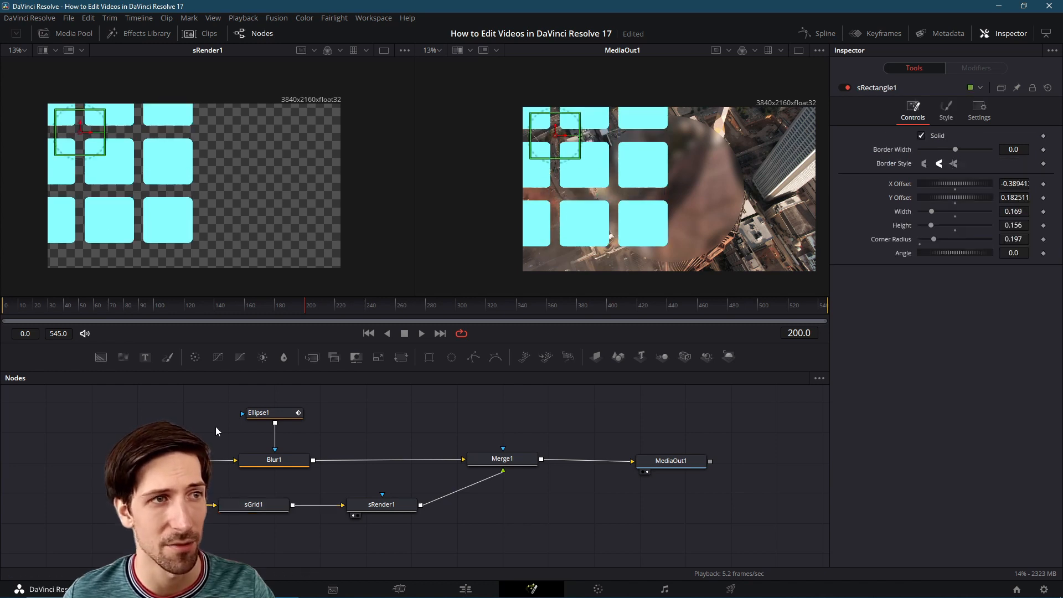
drag(556, 135, 582, 136)
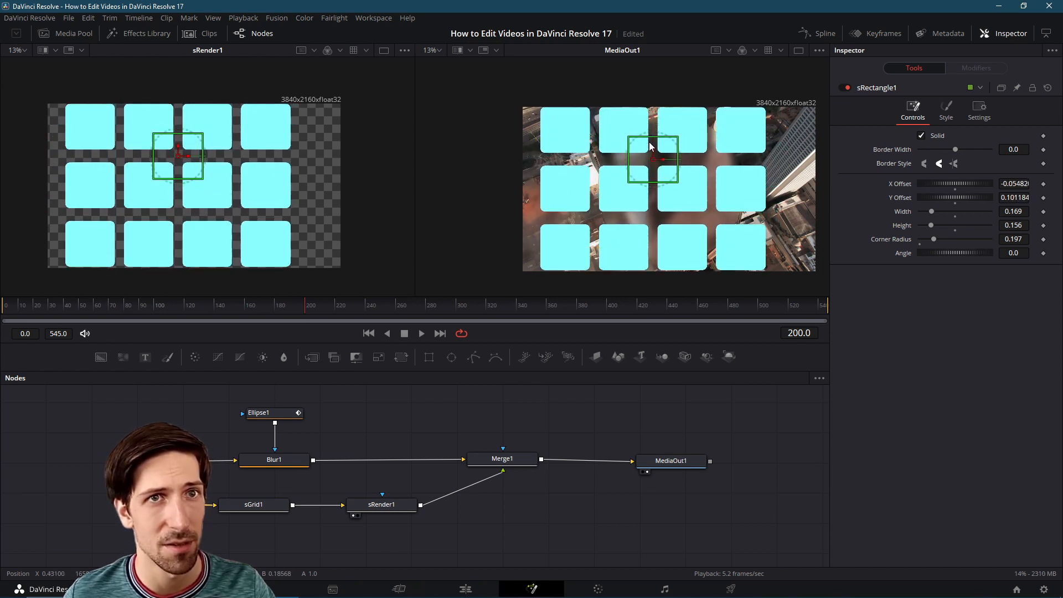
click(253, 504)
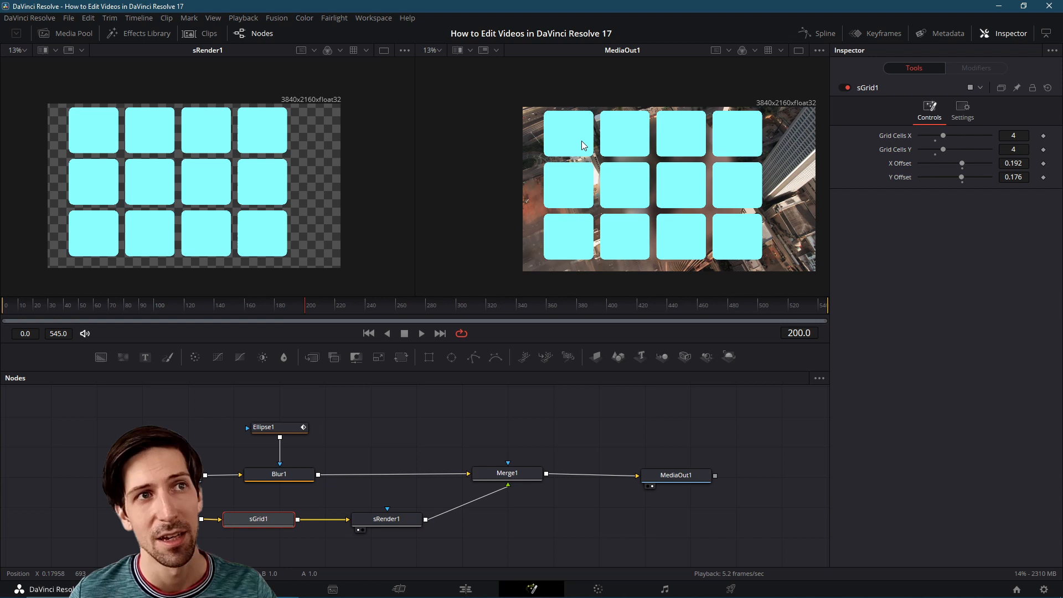
mouse_move(595, 200)
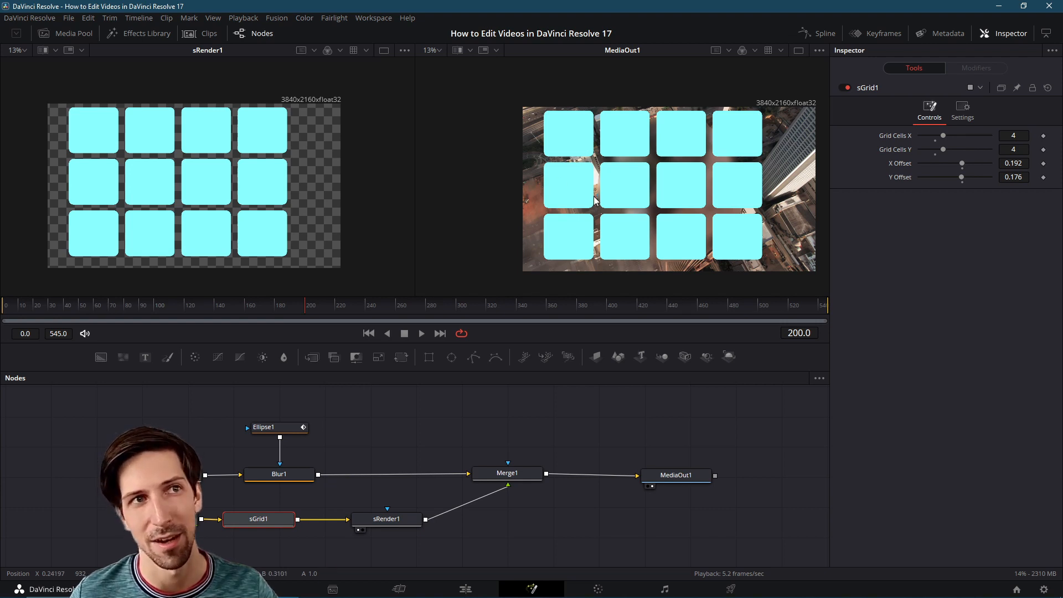